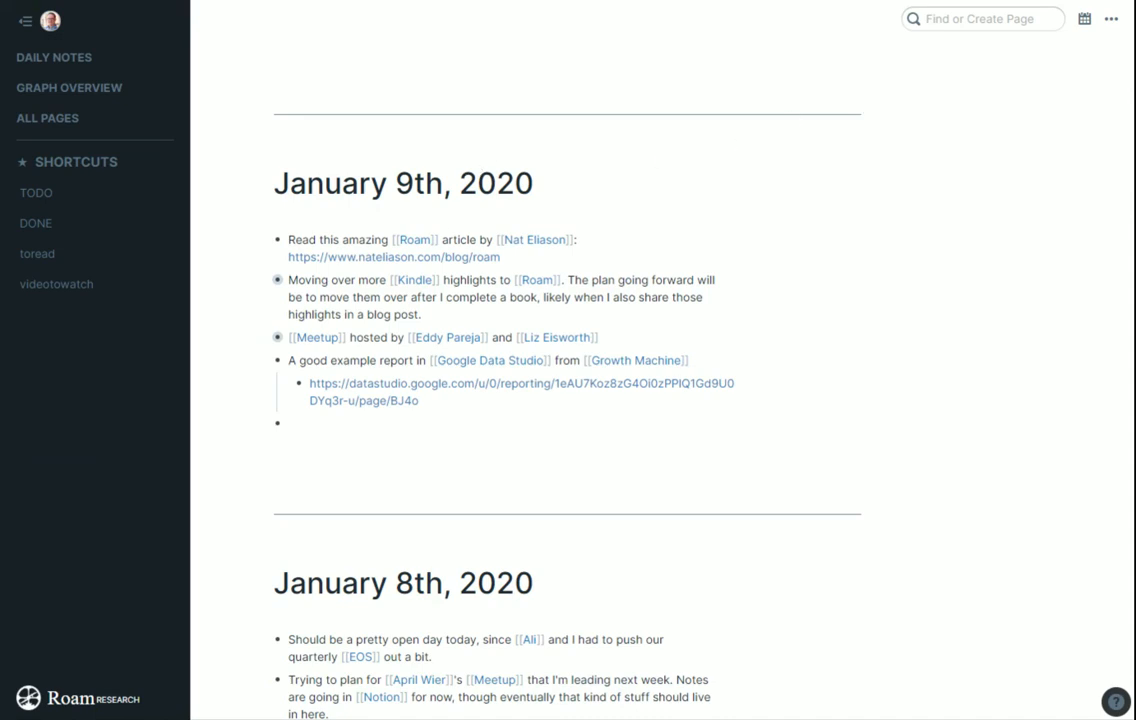
pyautogui.moveTo(714, 212)
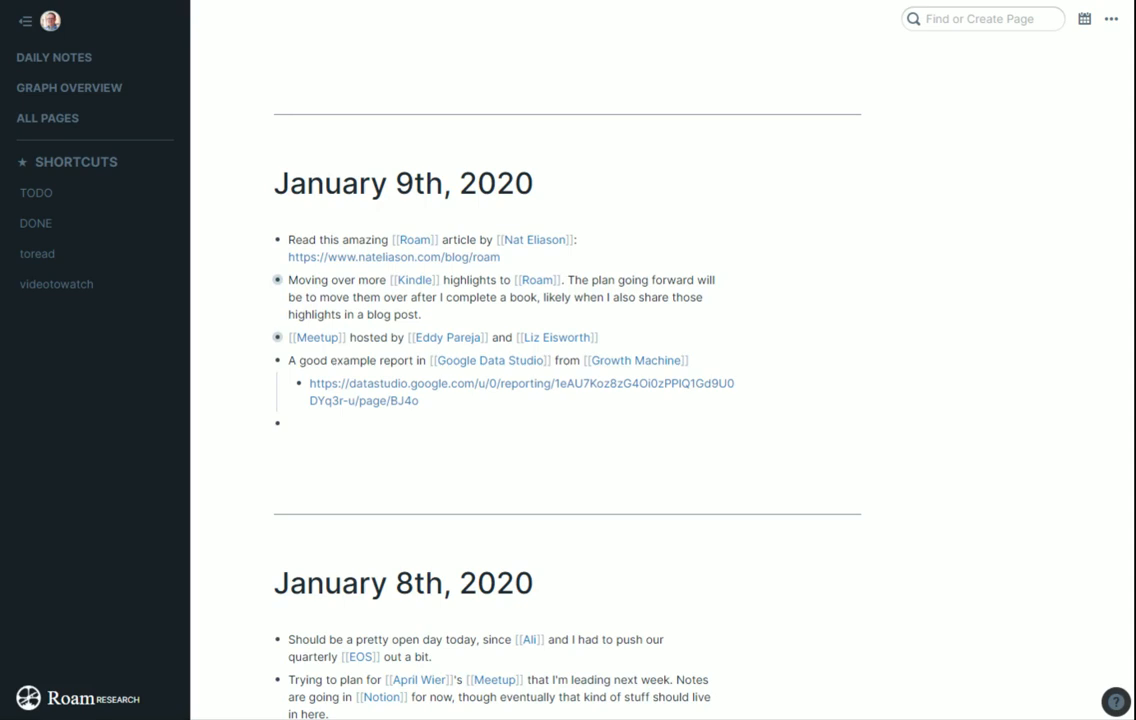
pyautogui.moveTo(617, 154)
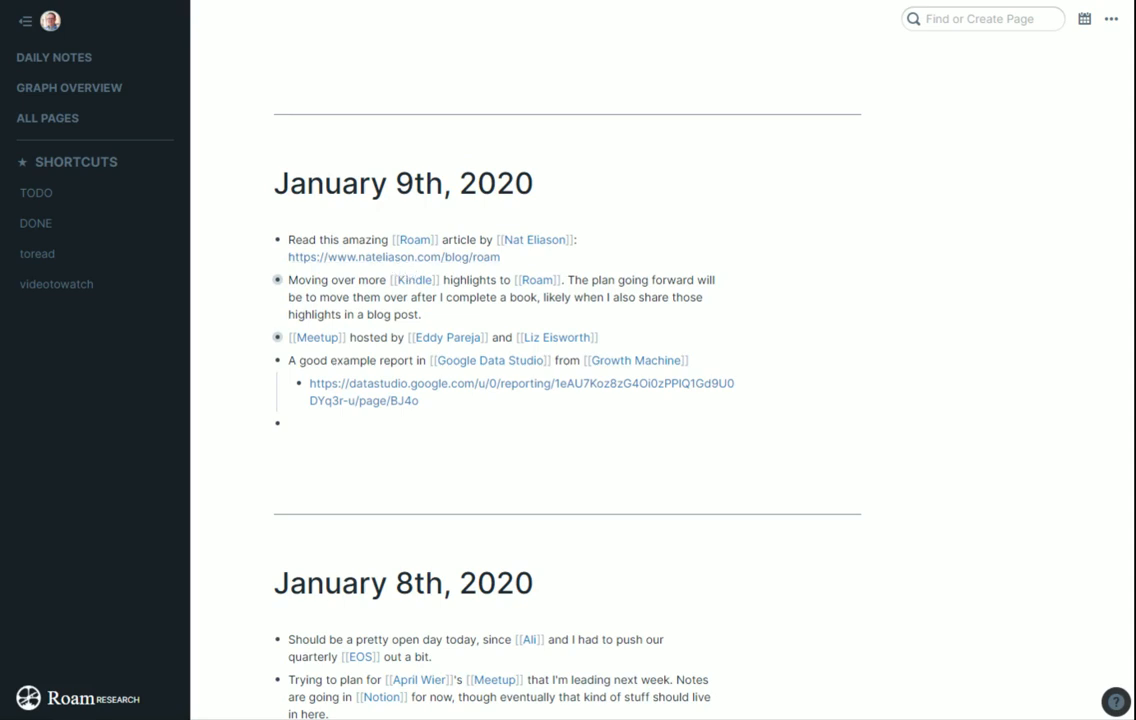
pyautogui.moveTo(534, 239)
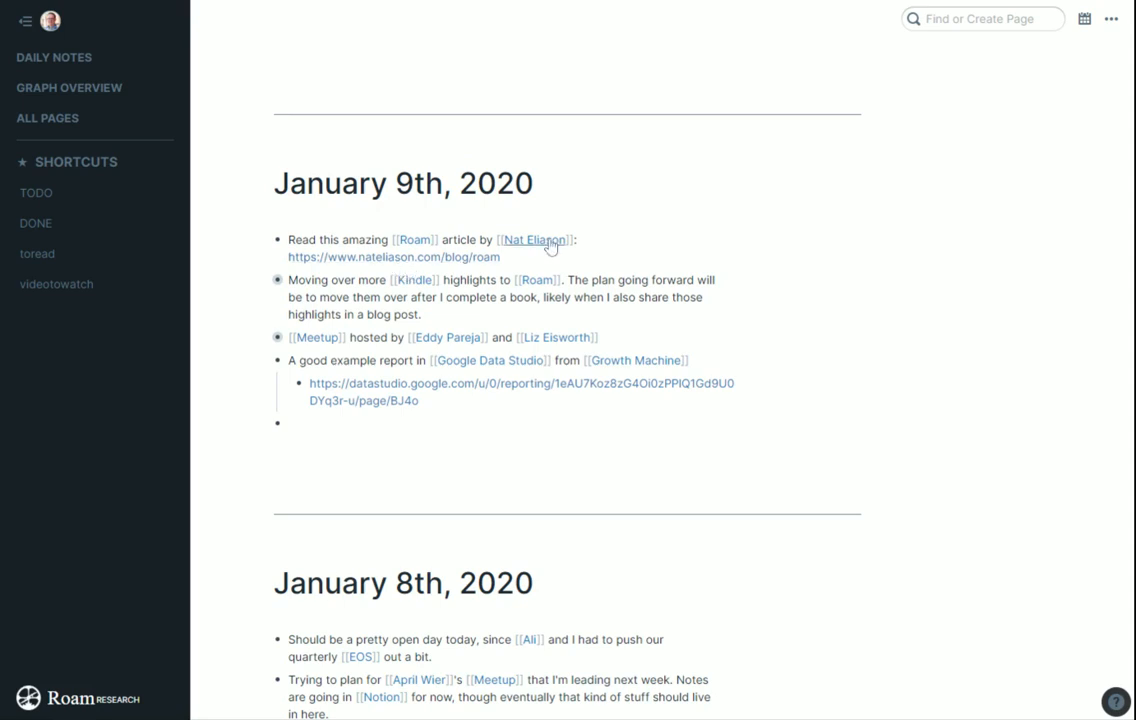
pyautogui.moveTo(715, 327)
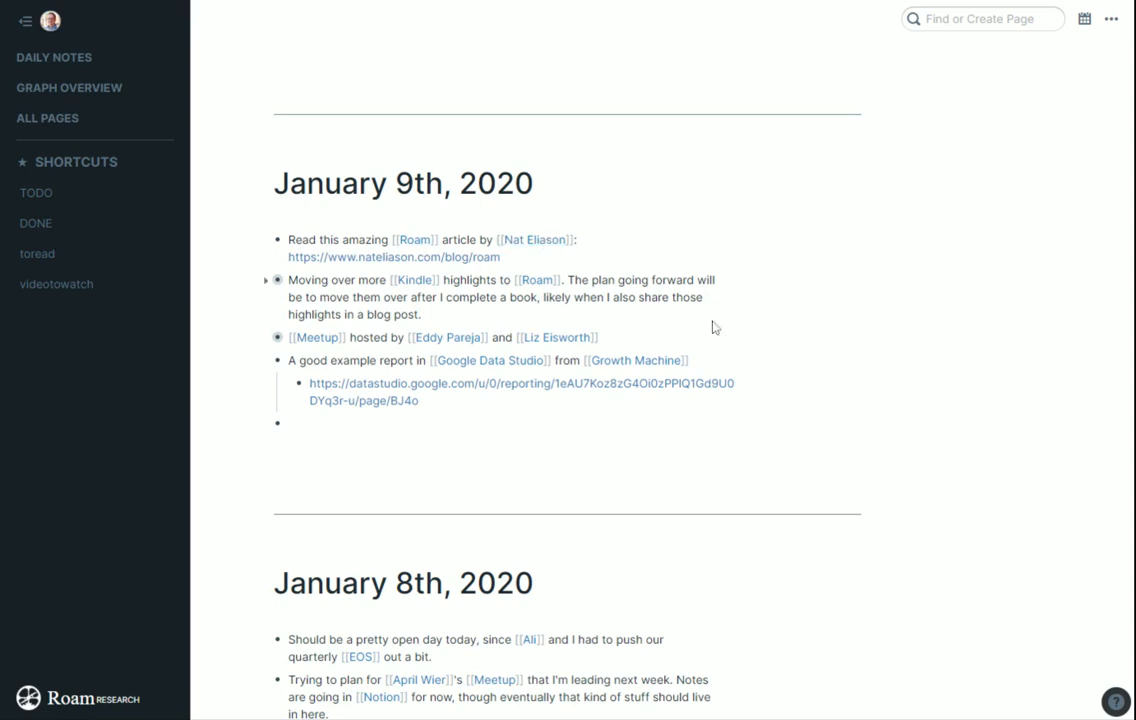
pyautogui.moveTo(408, 285)
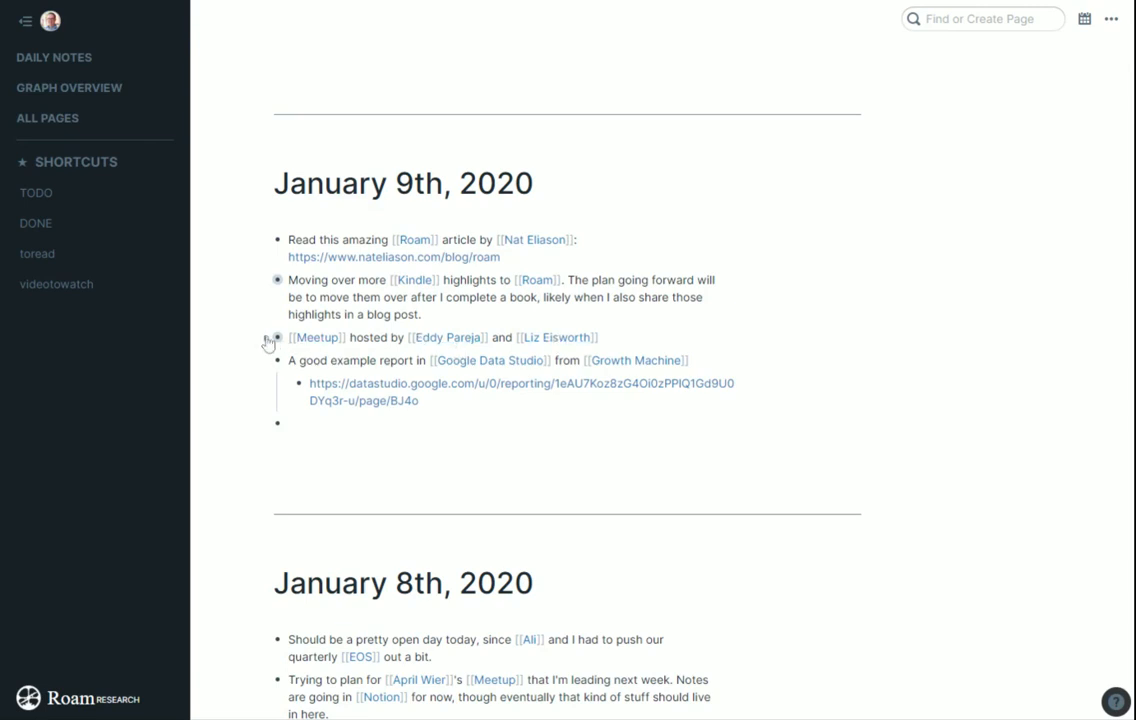
# Step: Expand the Meetup note to reveal its nested notes and scroll down
pyautogui.click(271, 337)
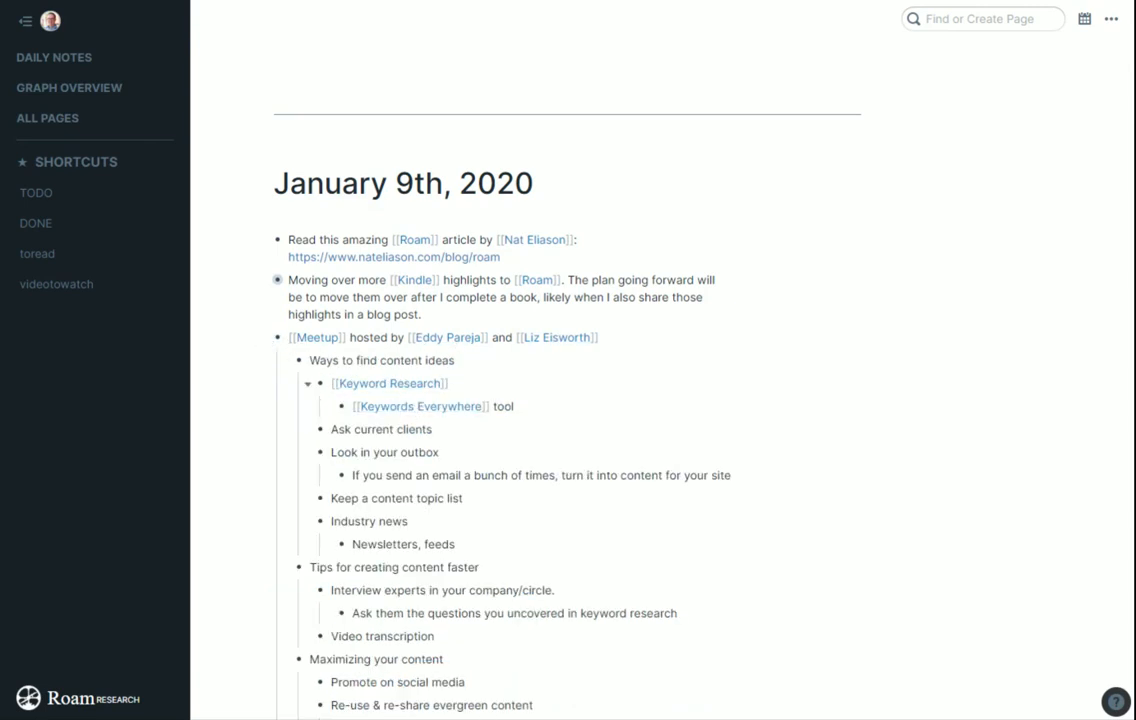
pyautogui.scroll(-3)
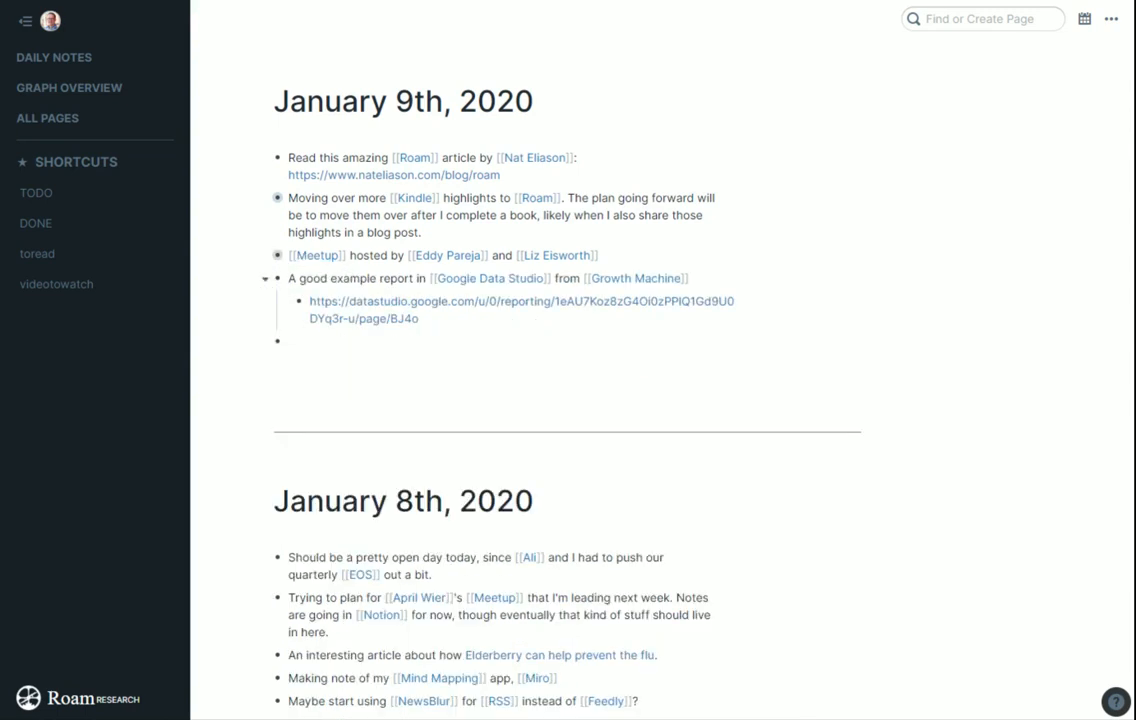
pyautogui.scroll(-3)
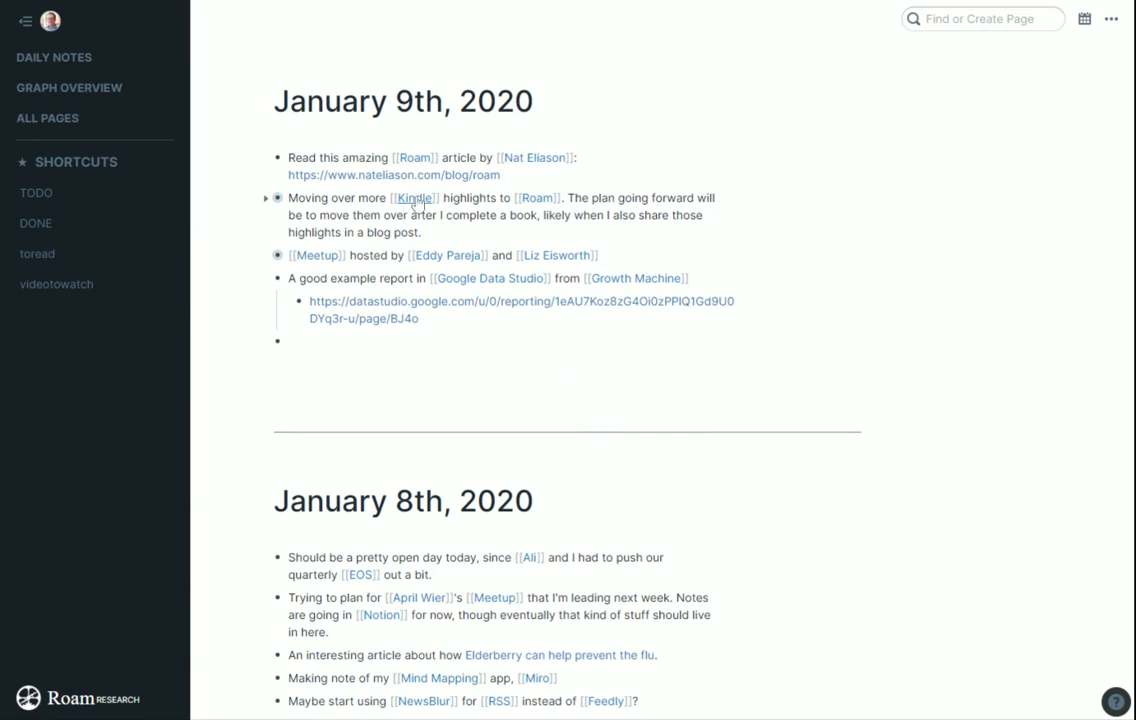
# Step: Open the Kindle page from January 9th and scroll through its 19 linked references
pyautogui.click(413, 197)
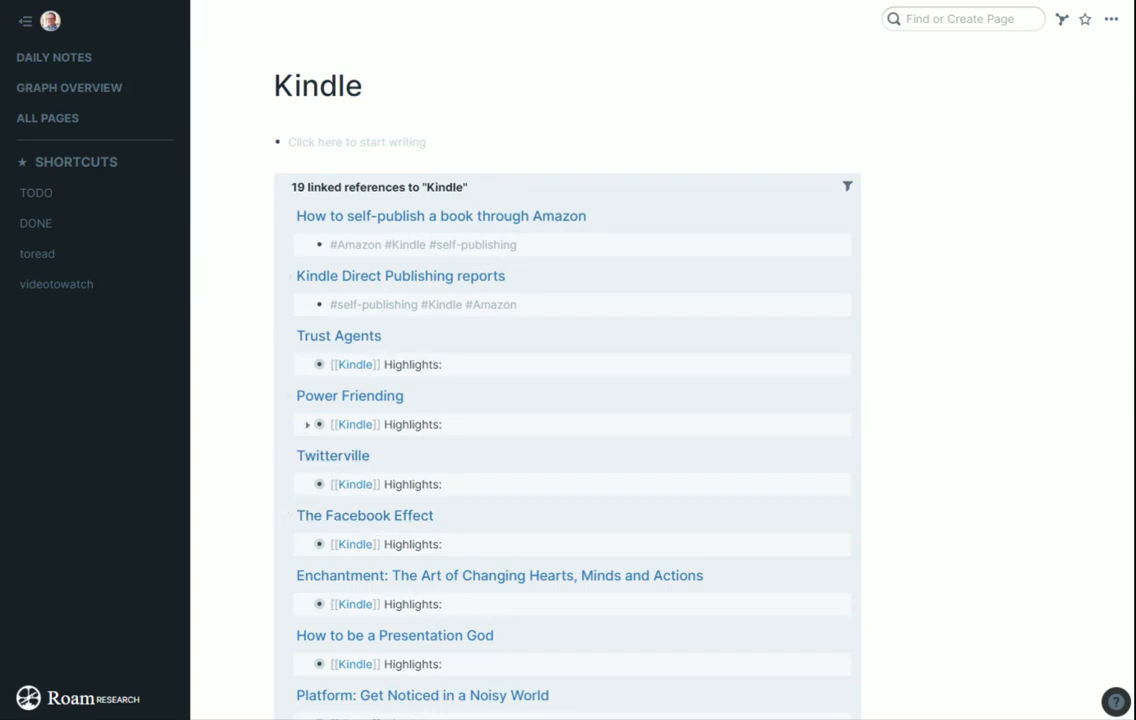
pyautogui.scroll(-3)
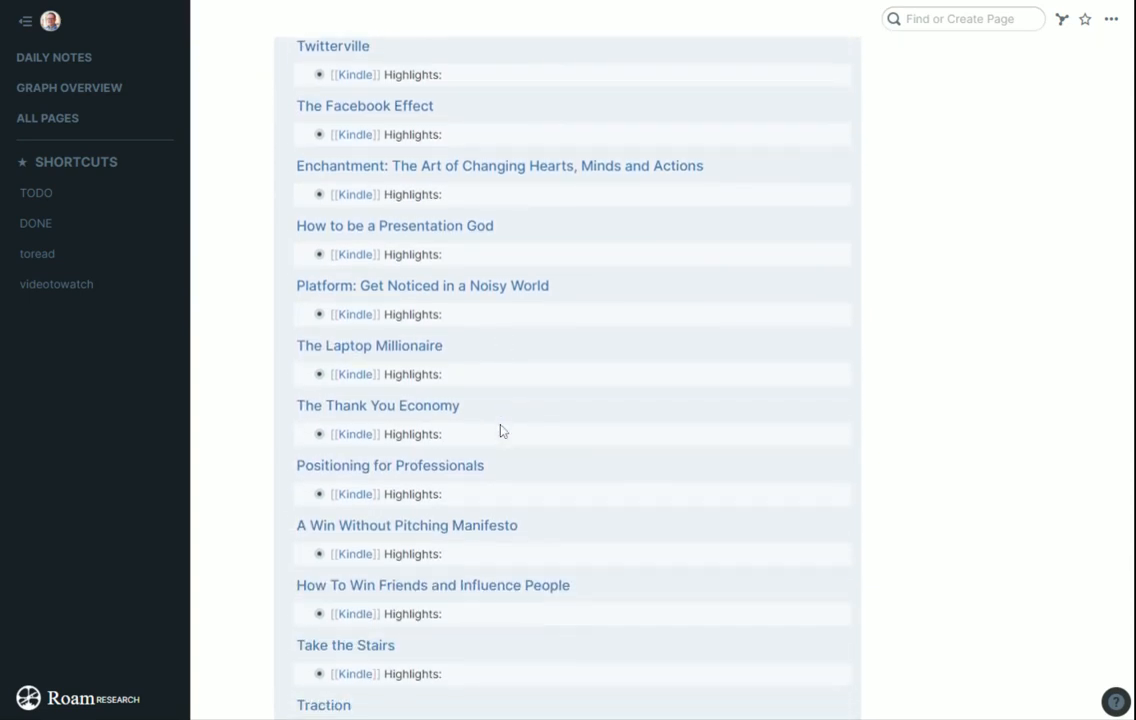
pyautogui.scroll(-3)
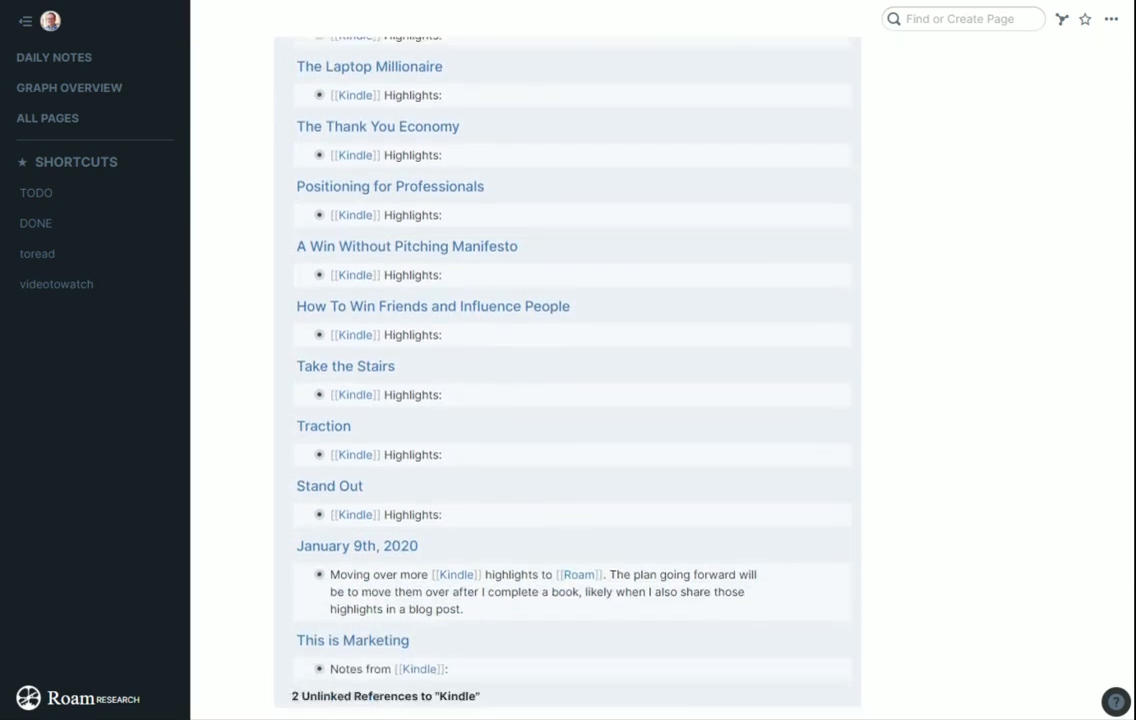
pyautogui.scroll(-3)
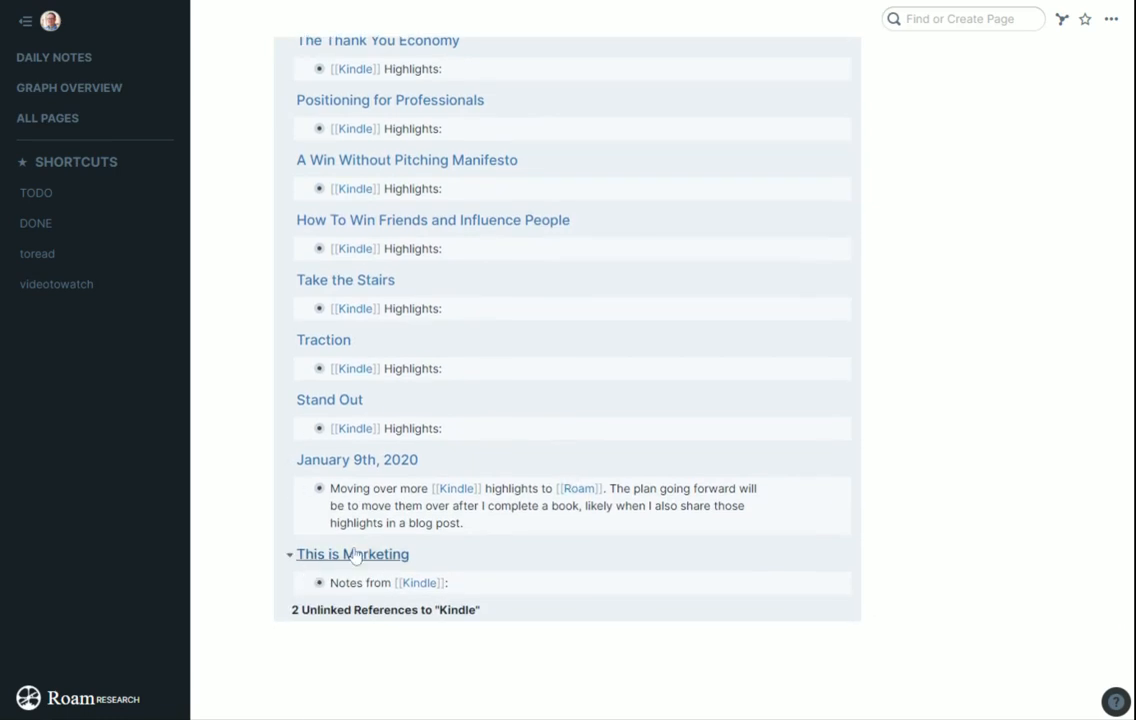
# Step: Visit This is Marketing, then Seth Godin, and return to scroll the book's Kindle notes
pyautogui.click(352, 554)
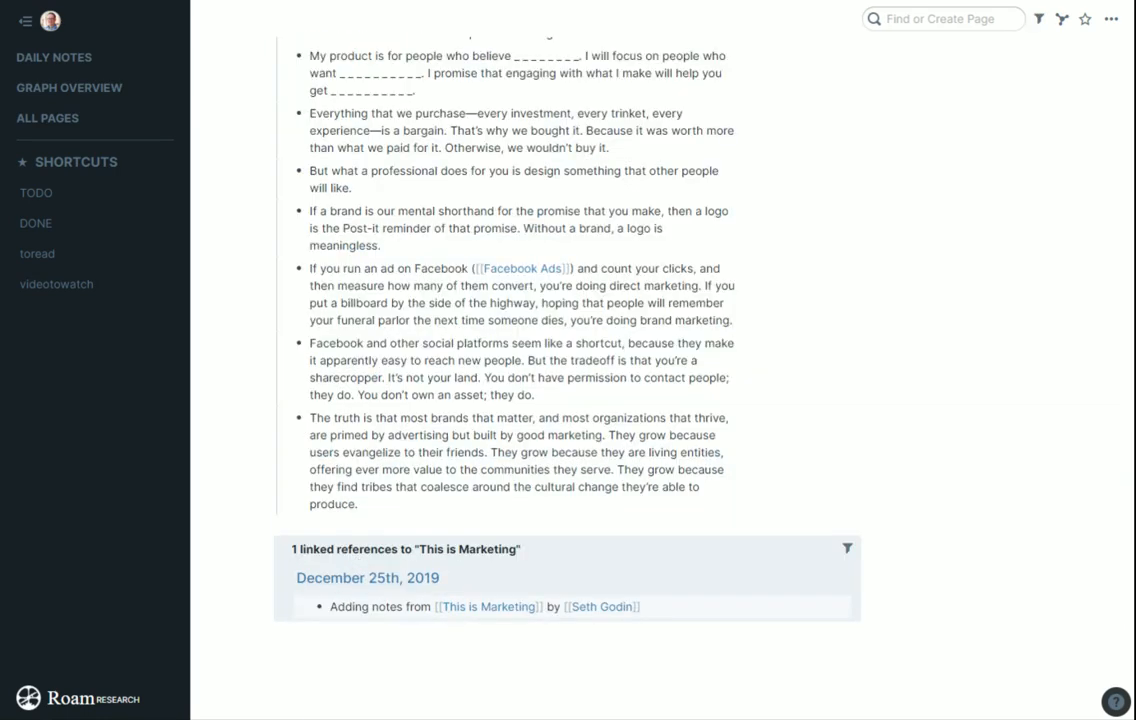
pyautogui.click(488, 606)
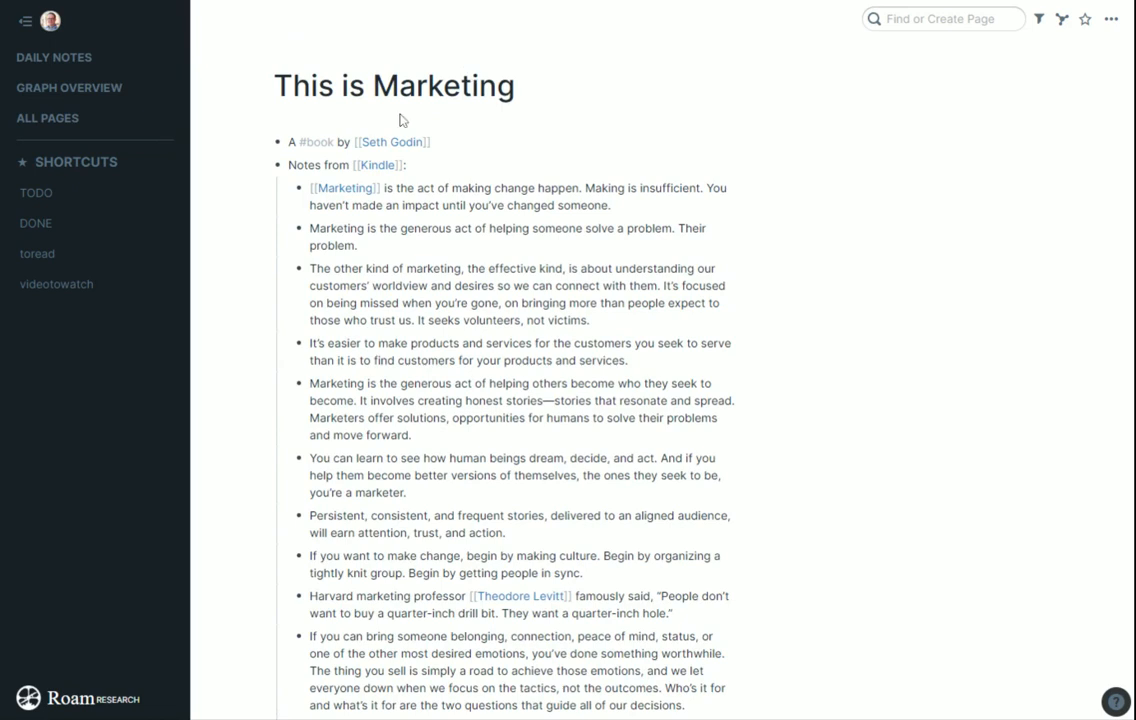
pyautogui.moveTo(391, 141)
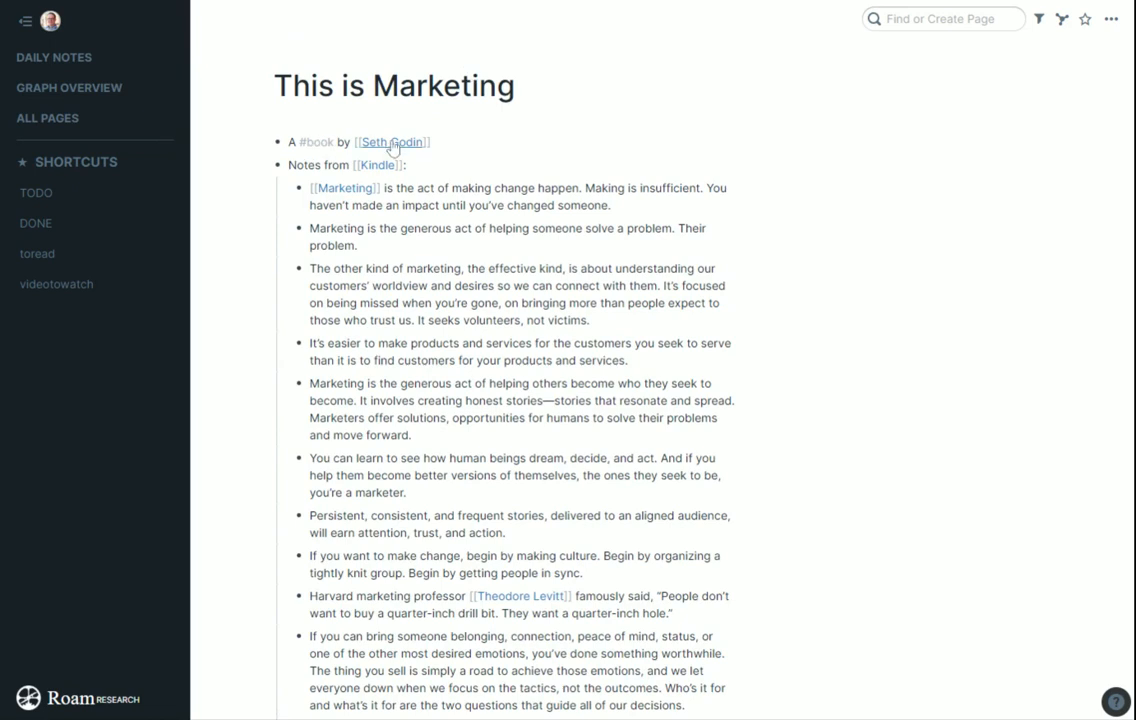
pyautogui.click(390, 141)
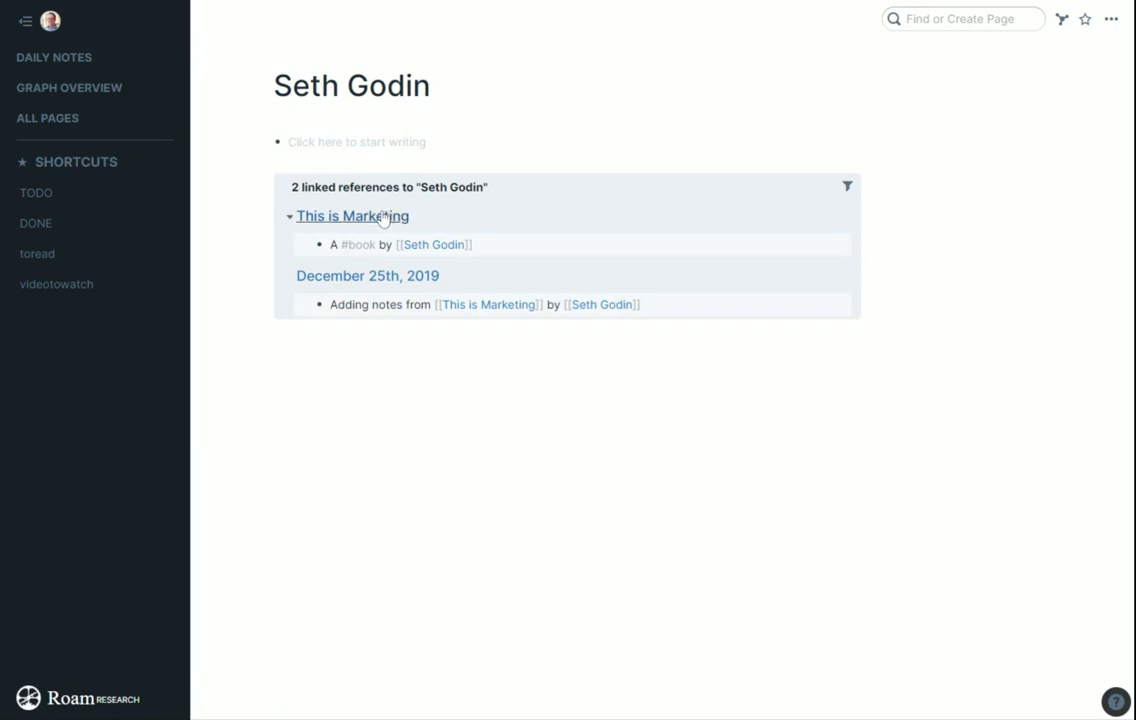
pyautogui.click(352, 215)
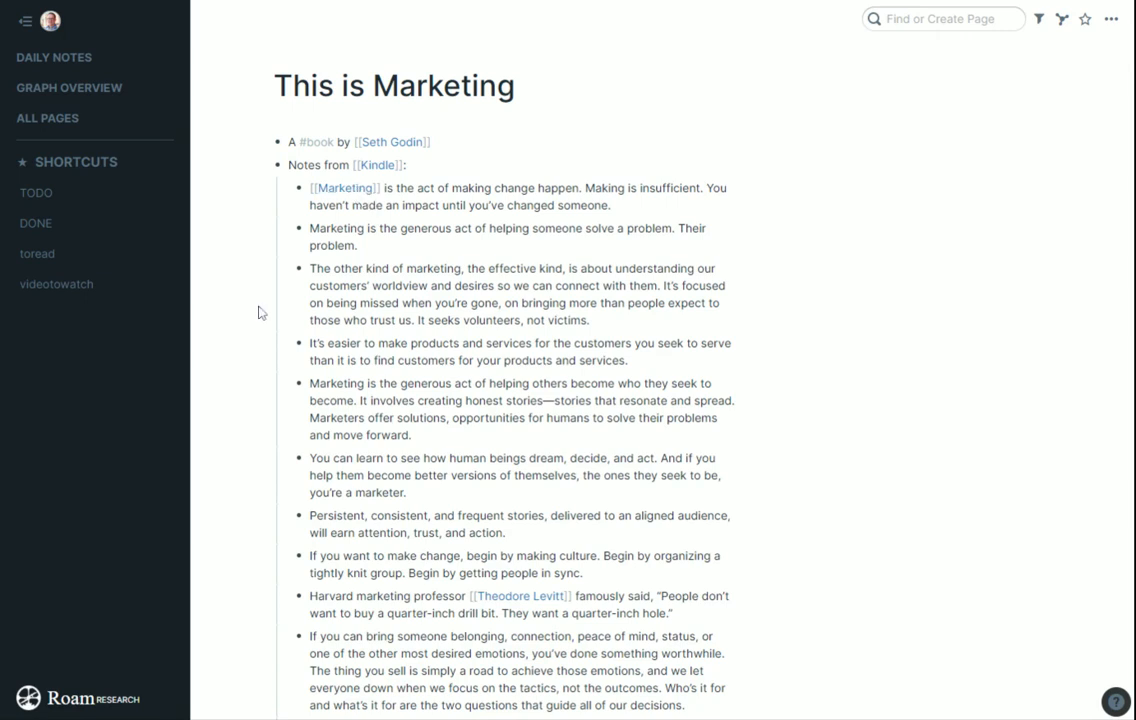
pyautogui.scroll(-3)
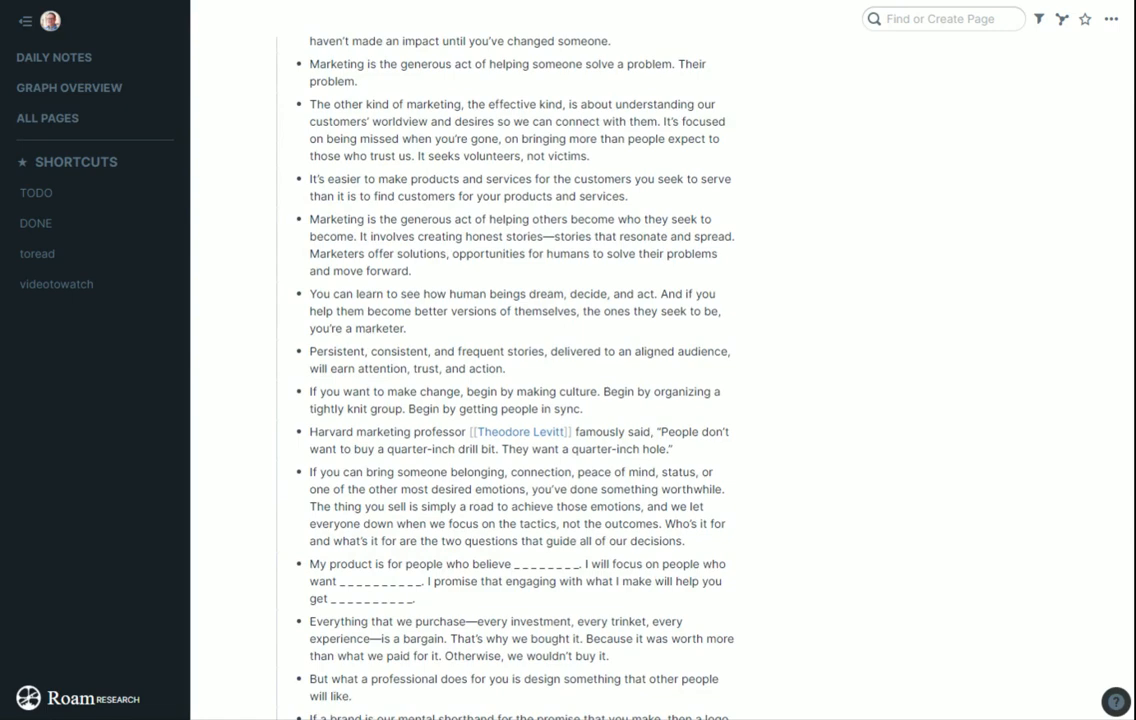
pyautogui.scroll(-3)
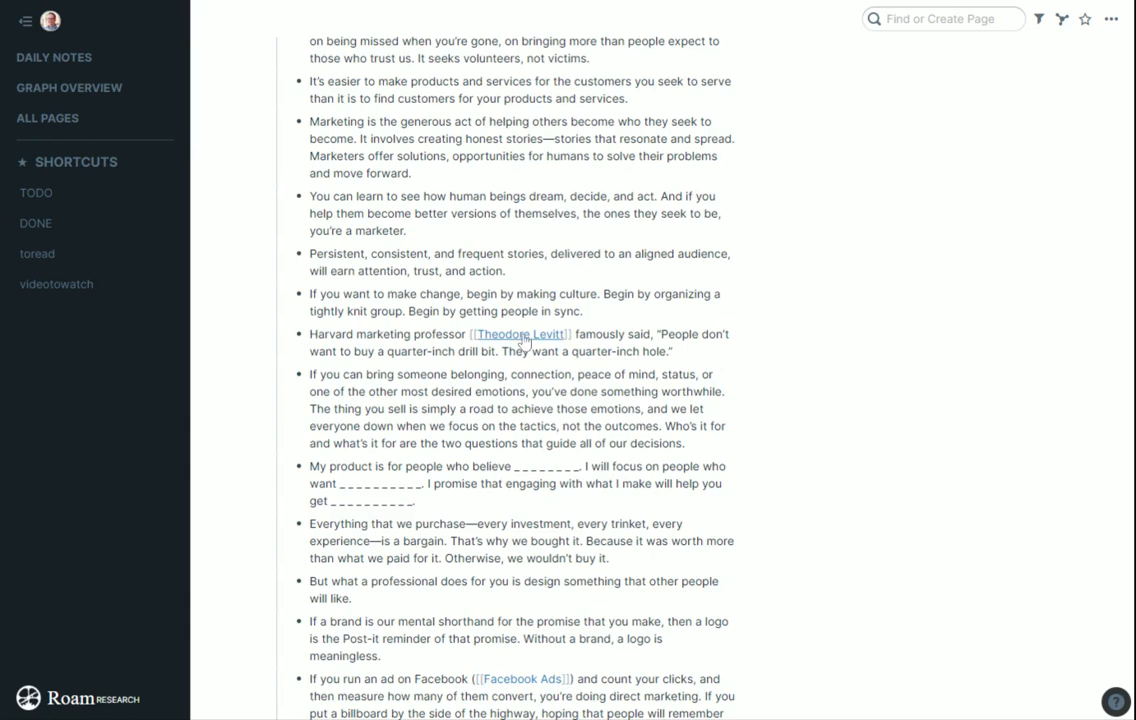
# Step: View Theodore Levitt's two references, return to This is Marketing, and focus Find or Create Page
pyautogui.click(519, 334)
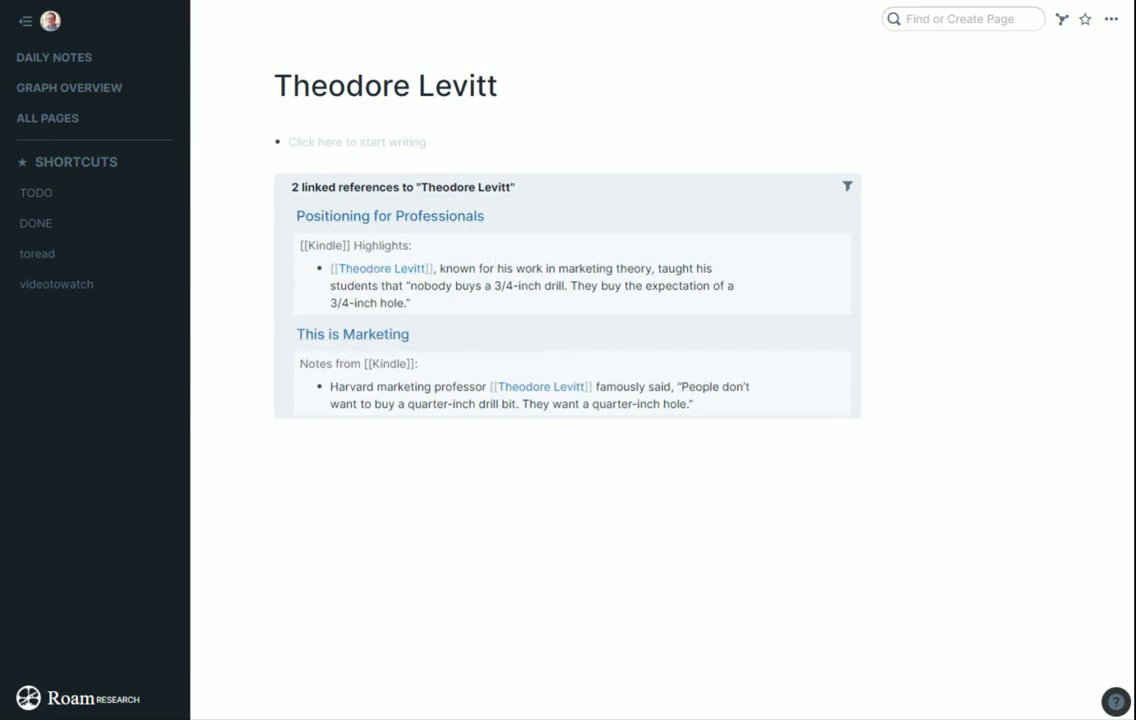
pyautogui.click(352, 334)
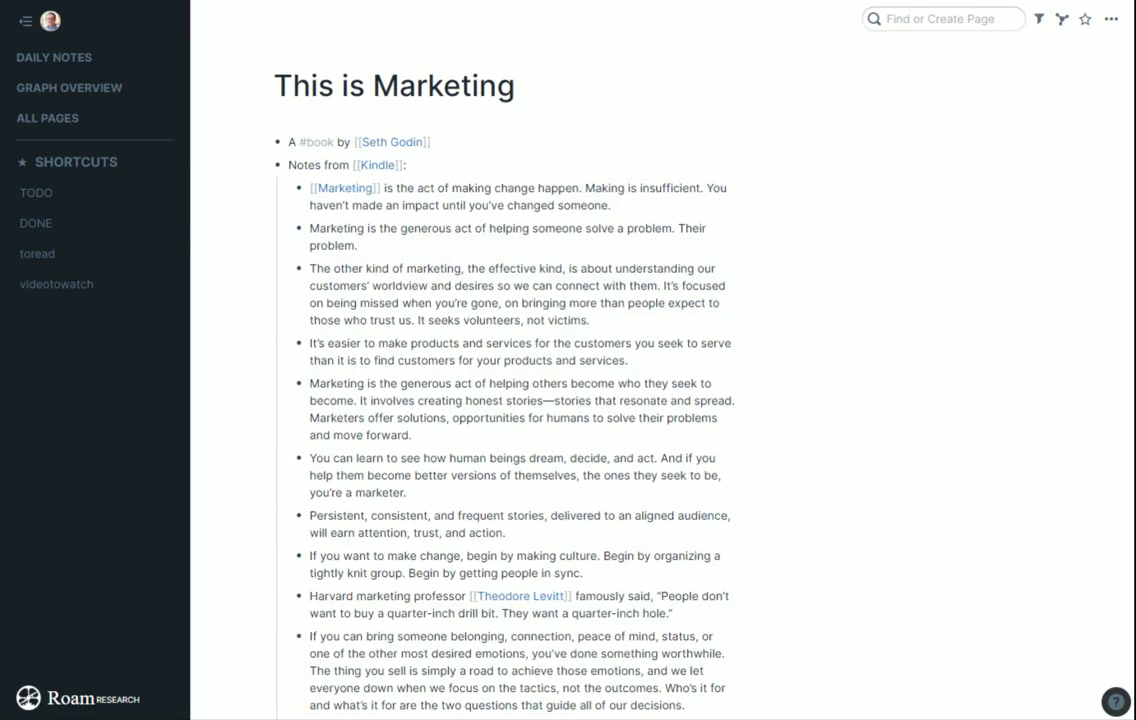
pyautogui.click(940, 18)
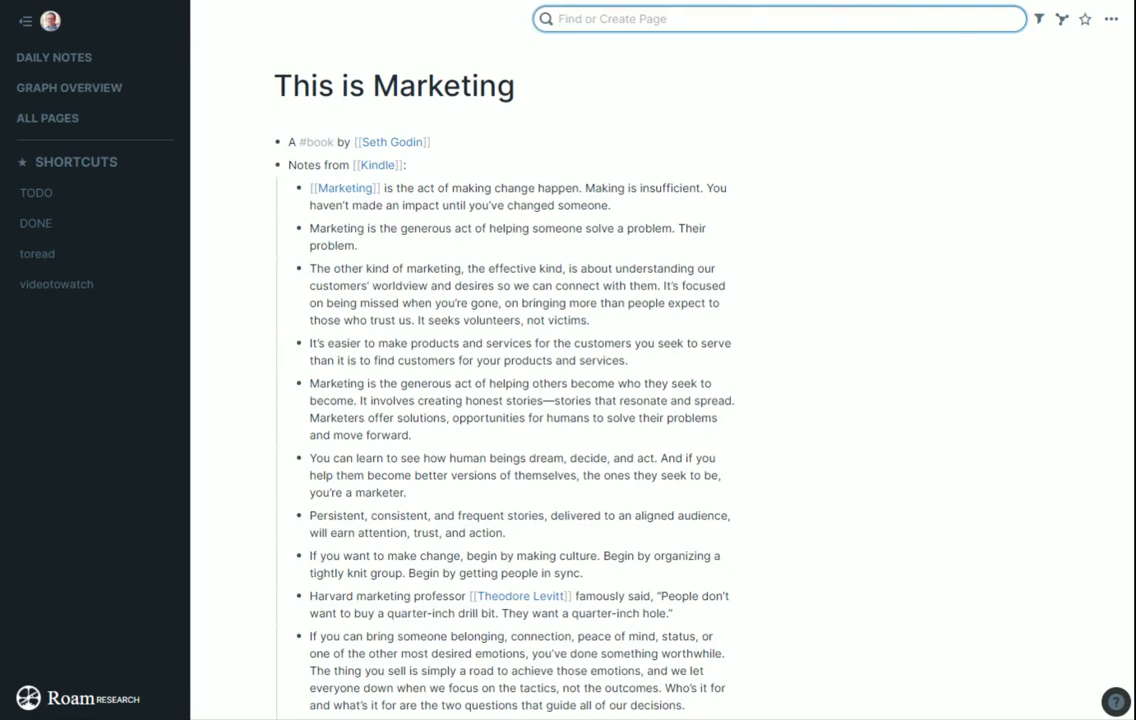
# Step: Search '3D pr' and open the 3D Printing page
pyautogui.write('3D pr')
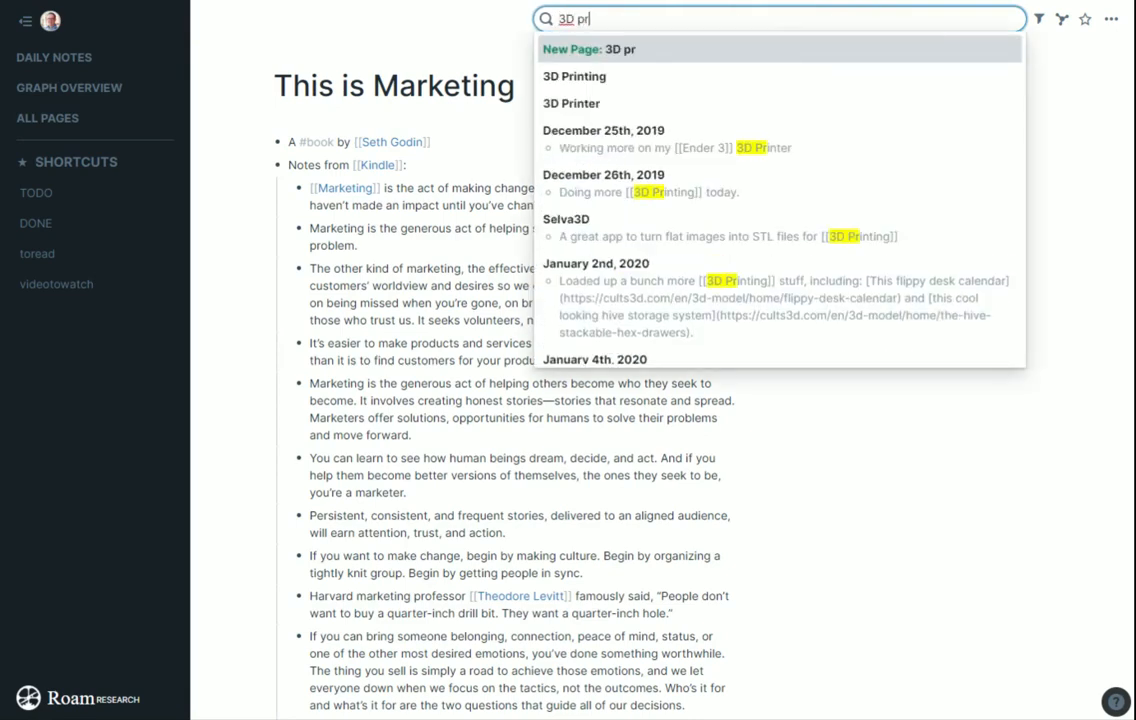
pyautogui.click(574, 76)
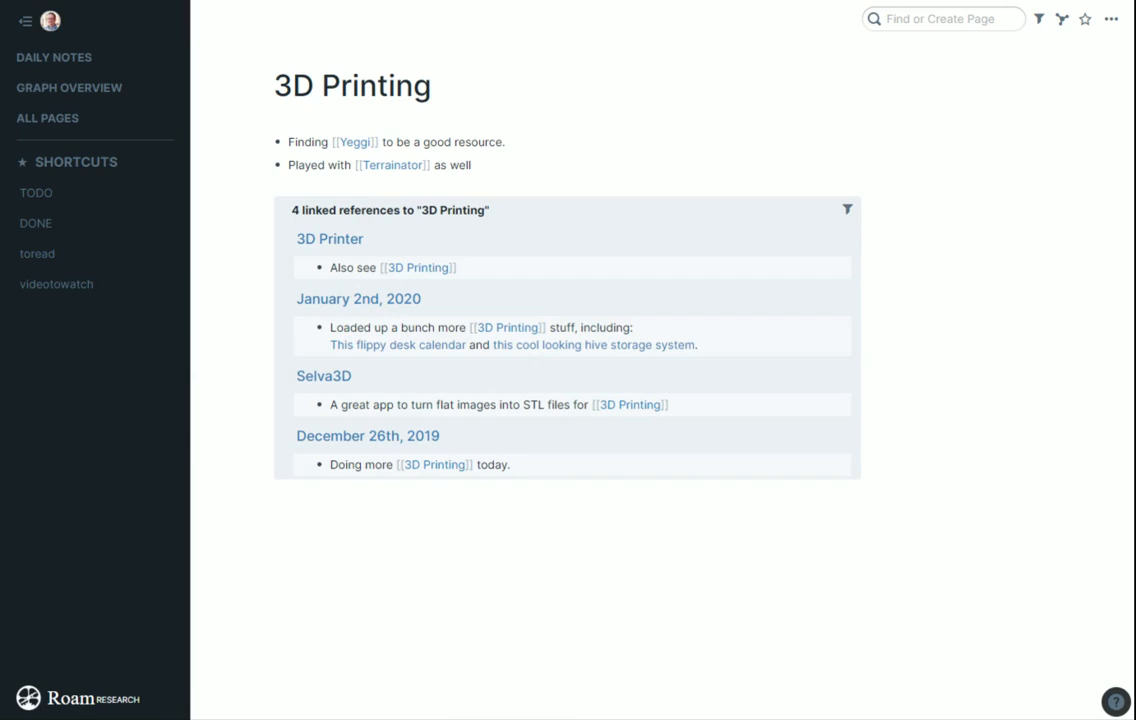
pyautogui.moveTo(324, 376)
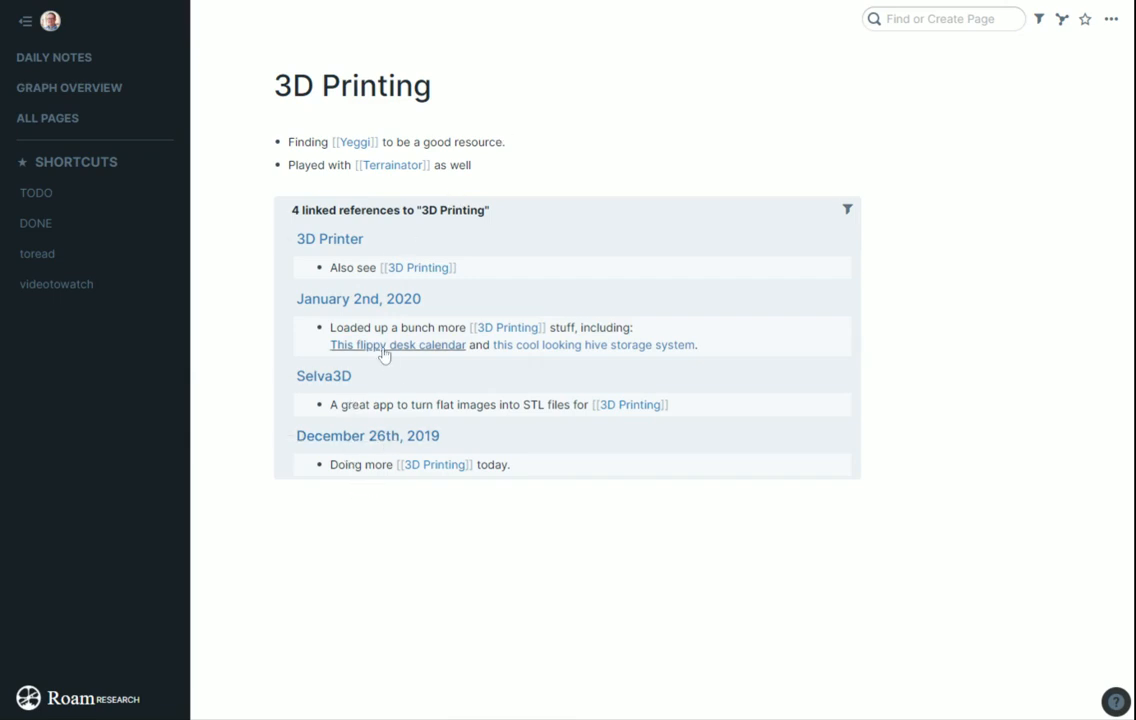
pyautogui.moveTo(576, 350)
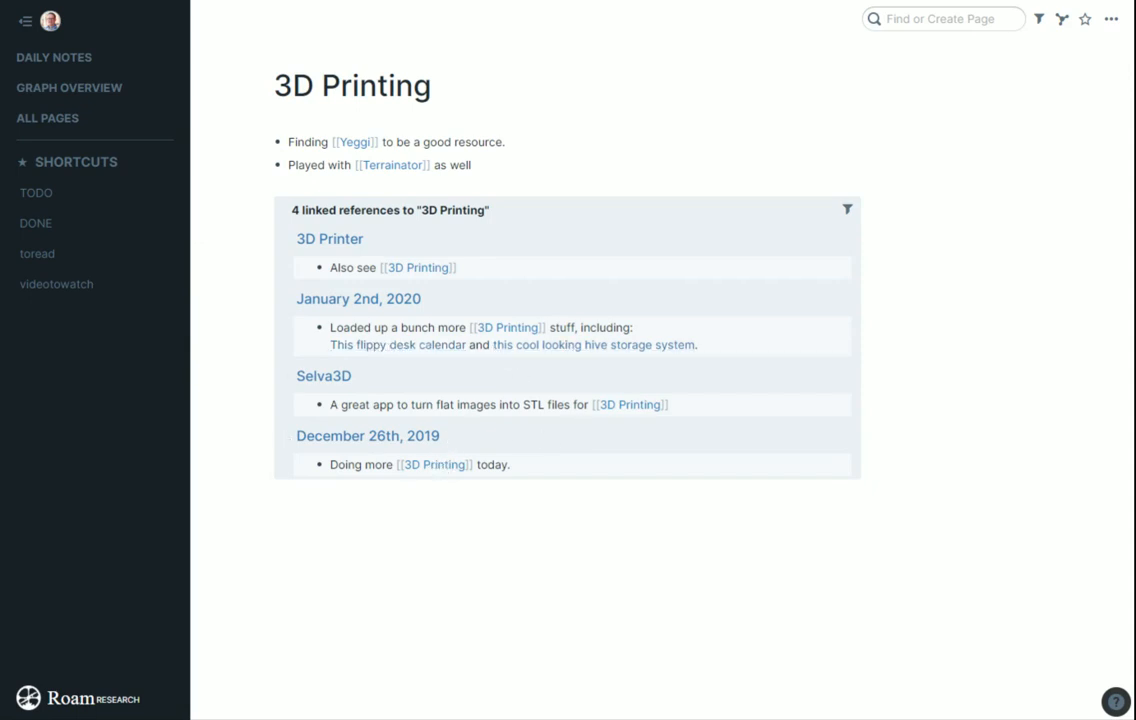
# Step: Open 3D Printer from its reference, then follow the [[Ender 3]] link
pyautogui.click(329, 238)
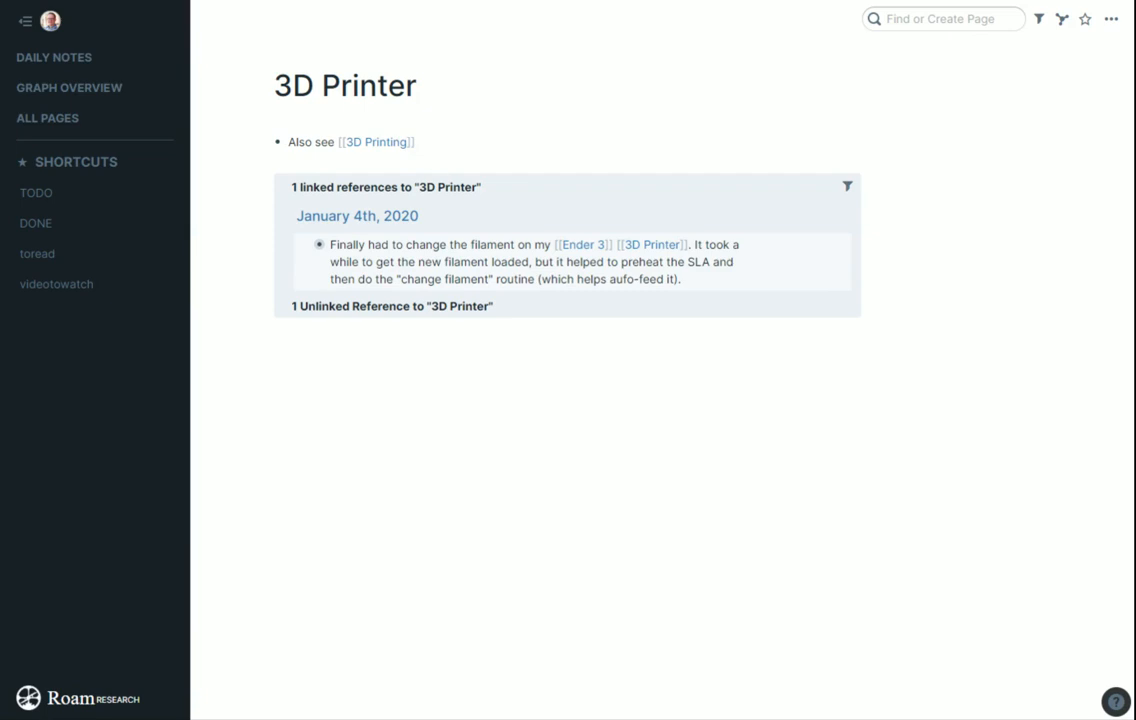
pyautogui.moveTo(308, 245)
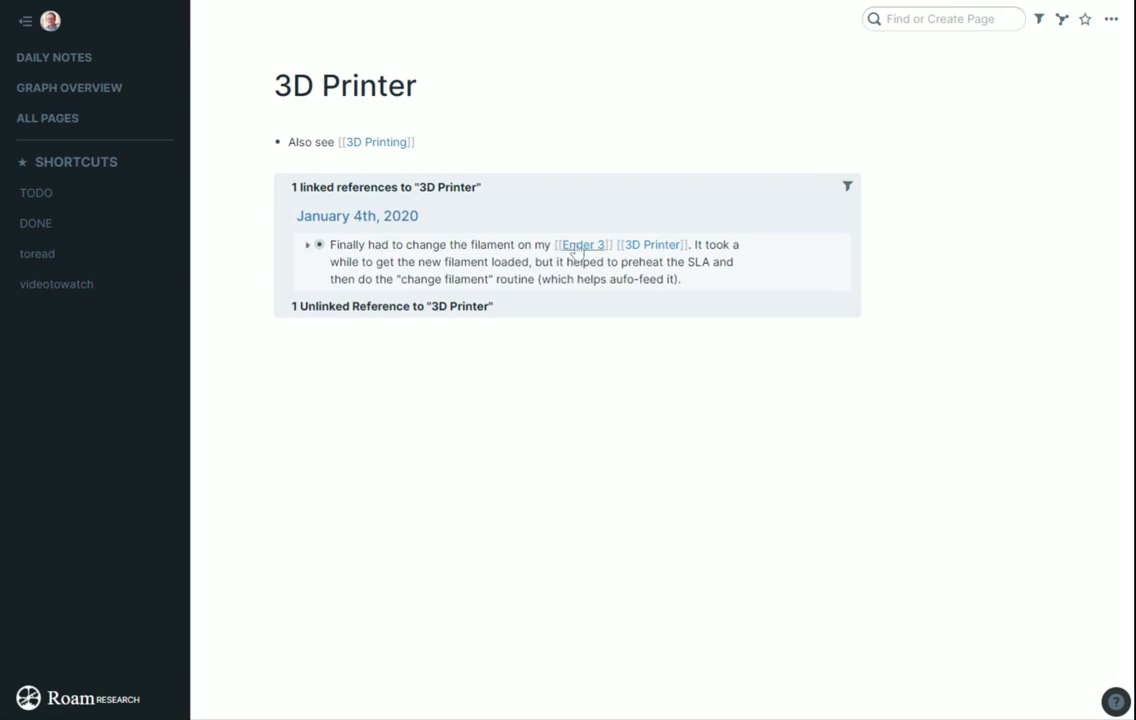
pyautogui.click(582, 244)
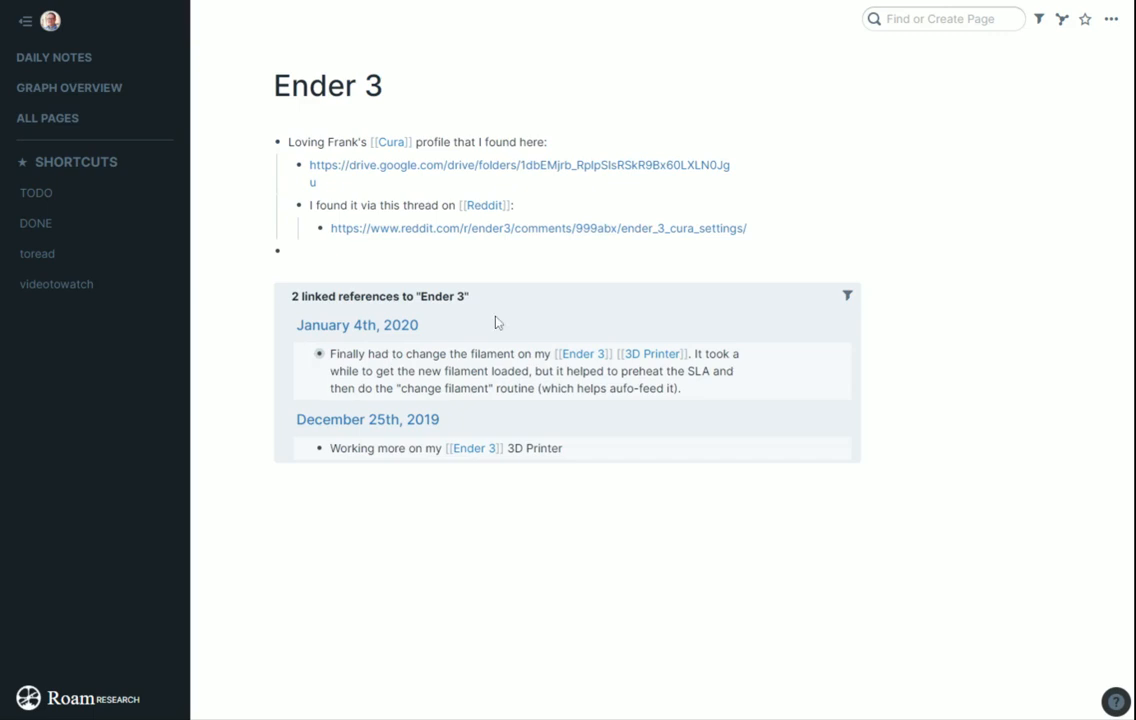
pyautogui.moveTo(266, 142)
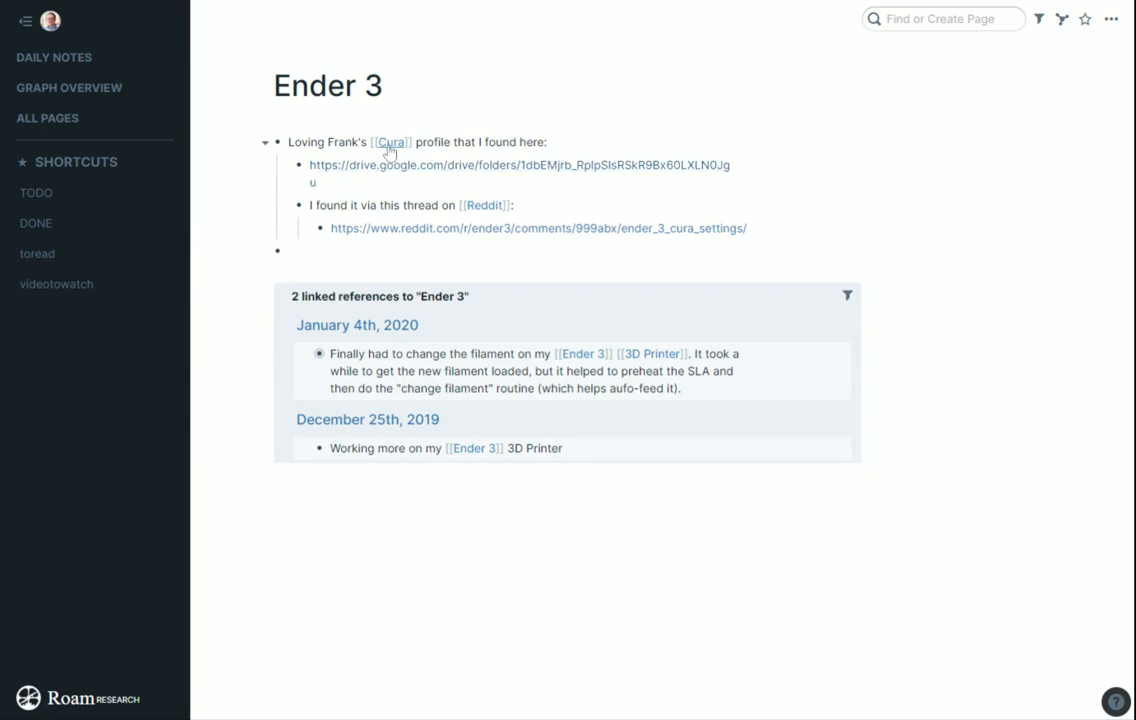
# Step: Open the Cura page and expand its reference to show the Reddit thread link
pyautogui.click(390, 141)
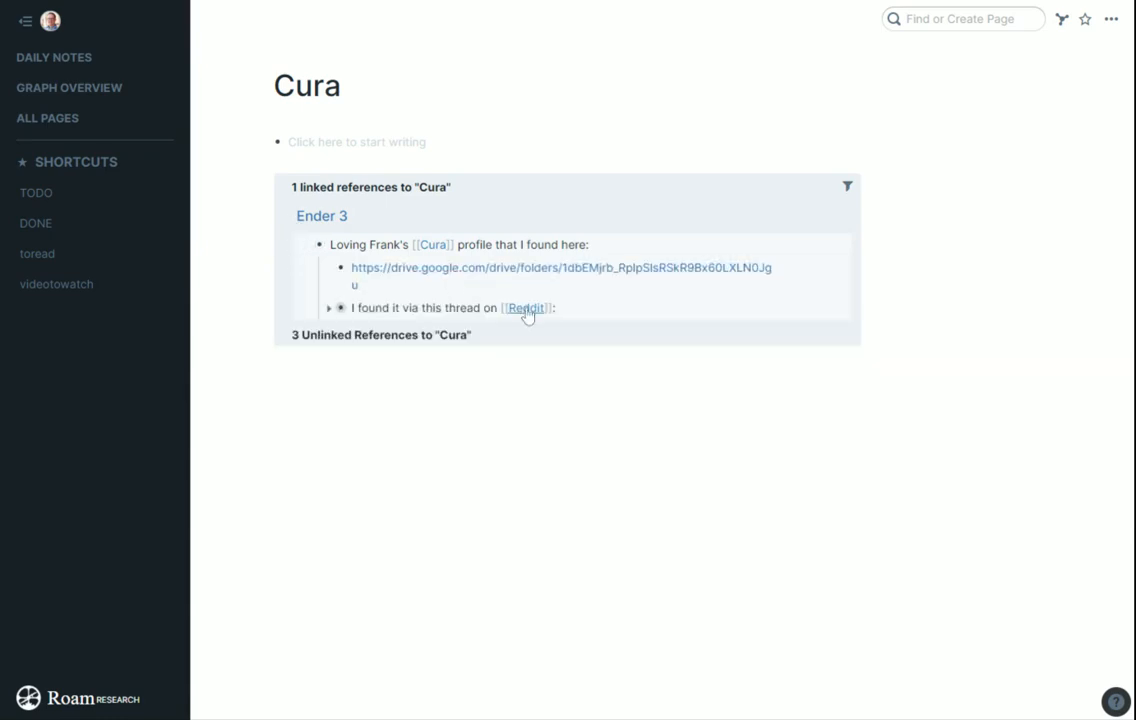
pyautogui.click(330, 308)
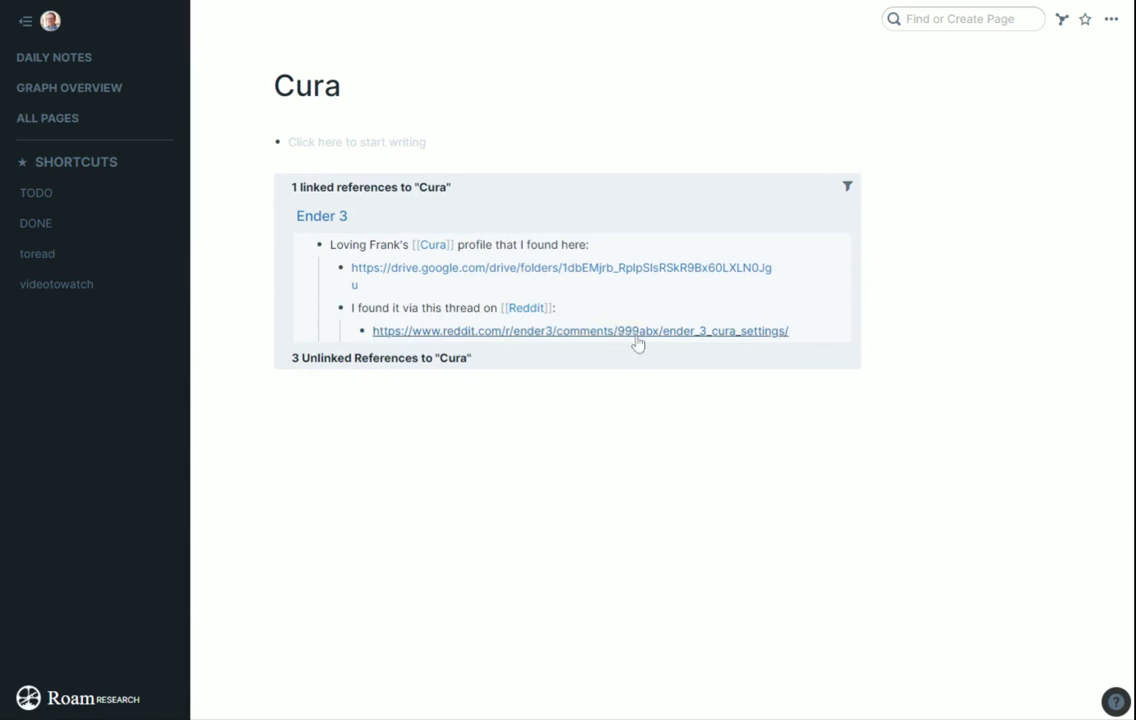
pyautogui.moveTo(666, 340)
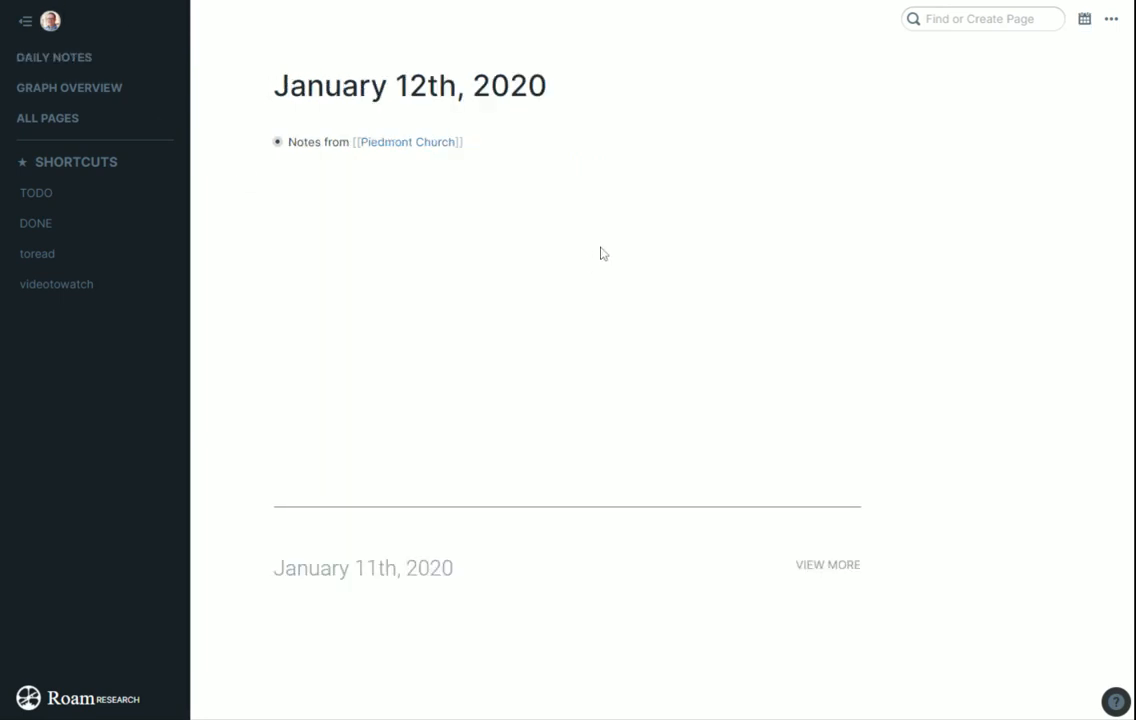
pyautogui.moveTo(263, 148)
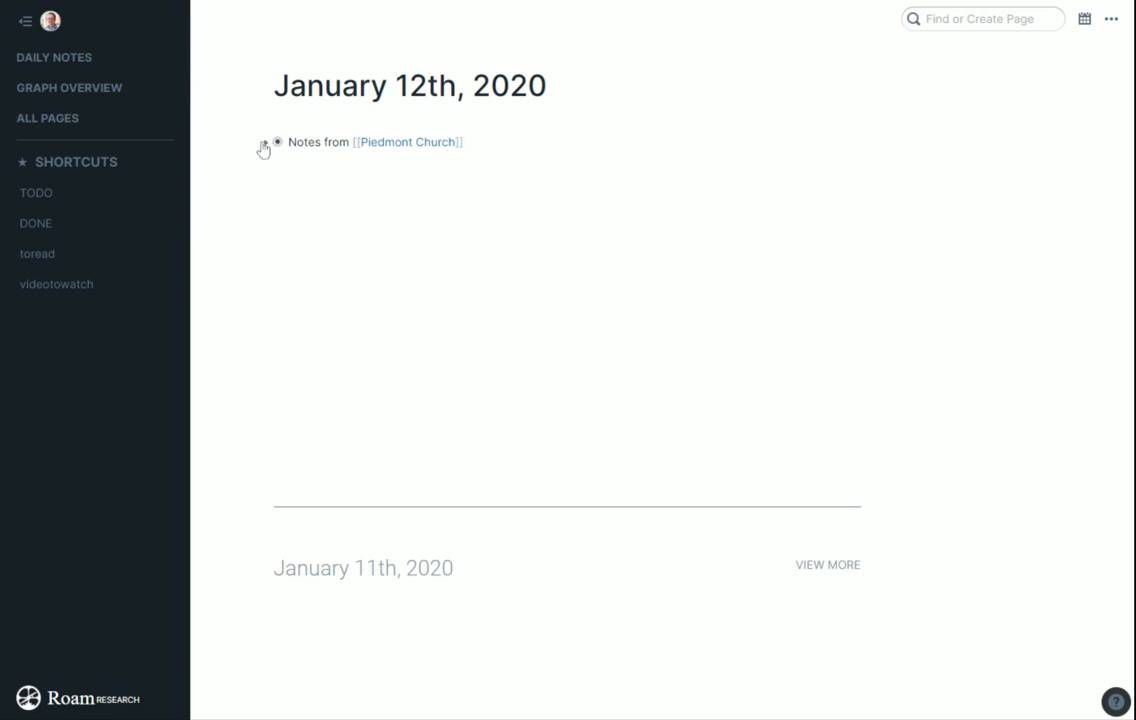
pyautogui.click(265, 142)
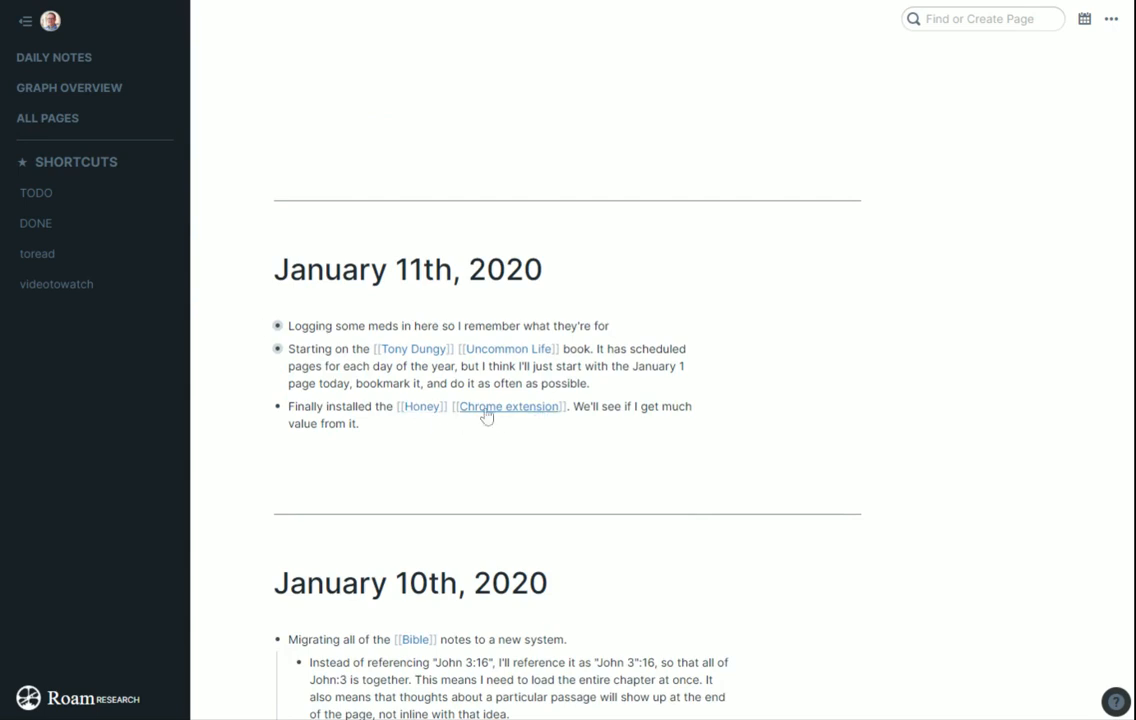
pyautogui.click(420, 406)
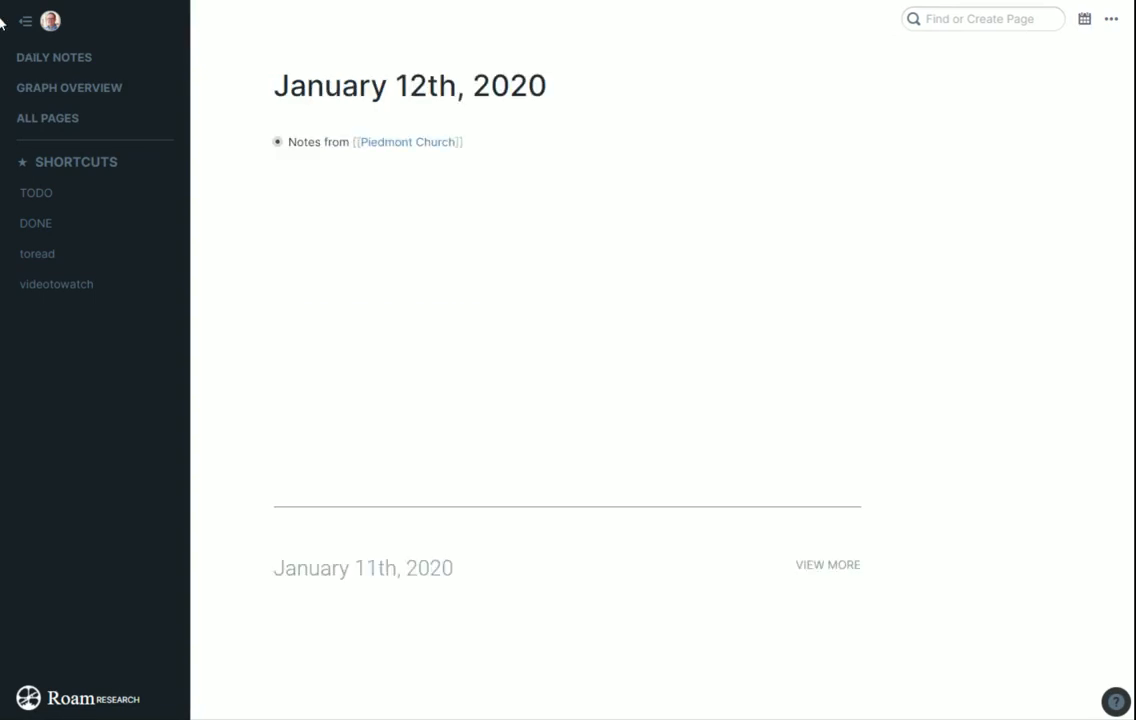
pyautogui.moveTo(501, 446)
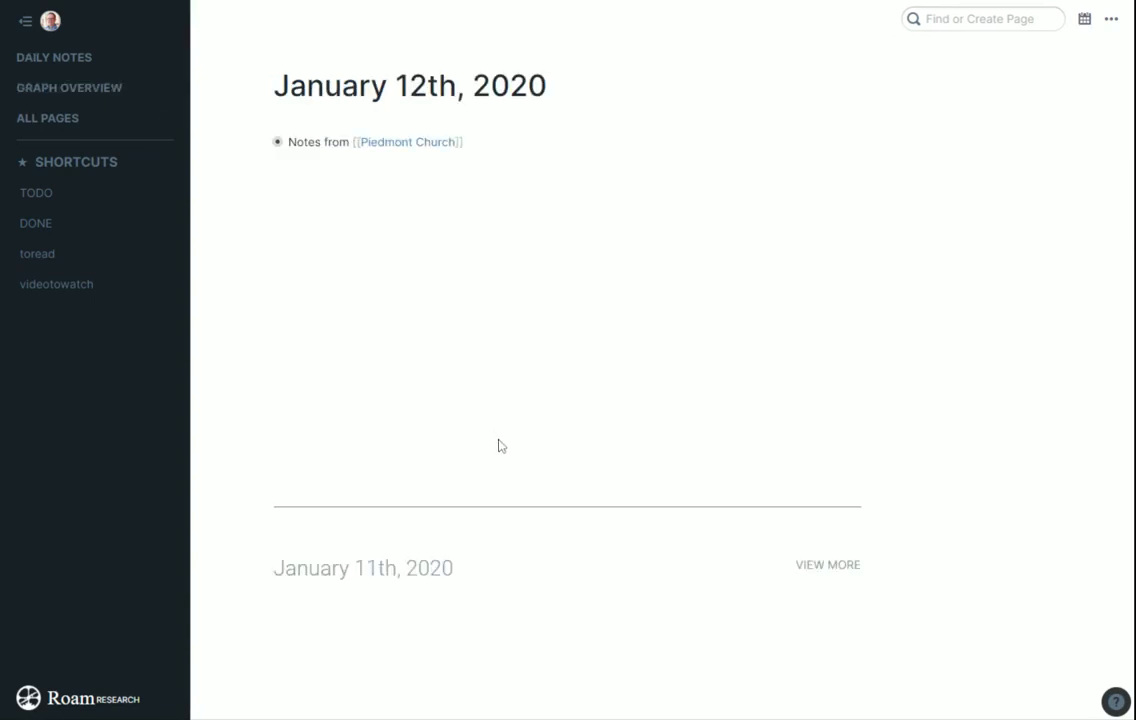
pyautogui.moveTo(640, 493)
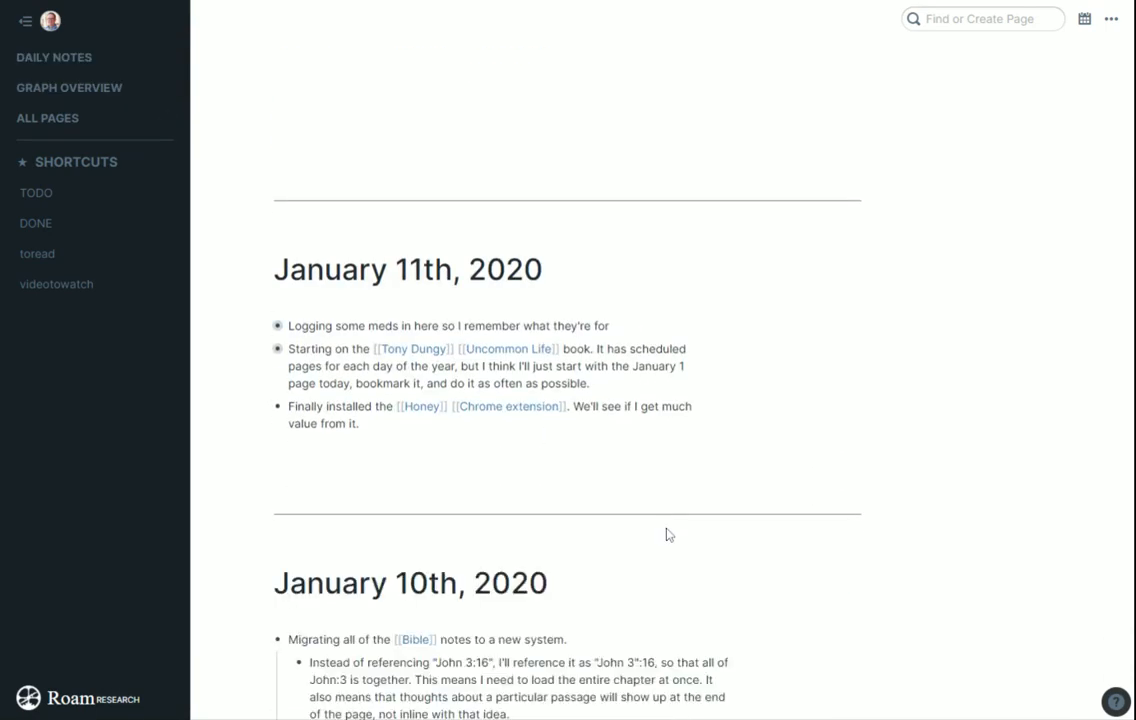
# Step: Scroll to January 7th, 2020 and expand 'More ideas of things I could add to Anki'
pyautogui.scroll(-3)
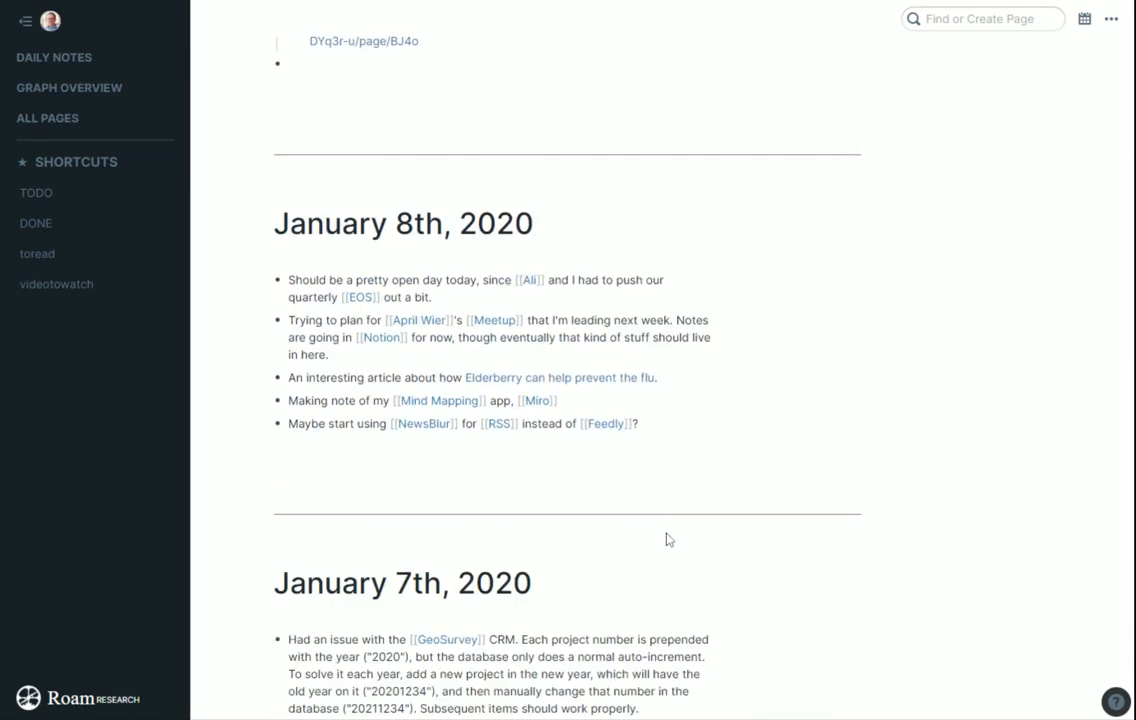
pyautogui.scroll(-3)
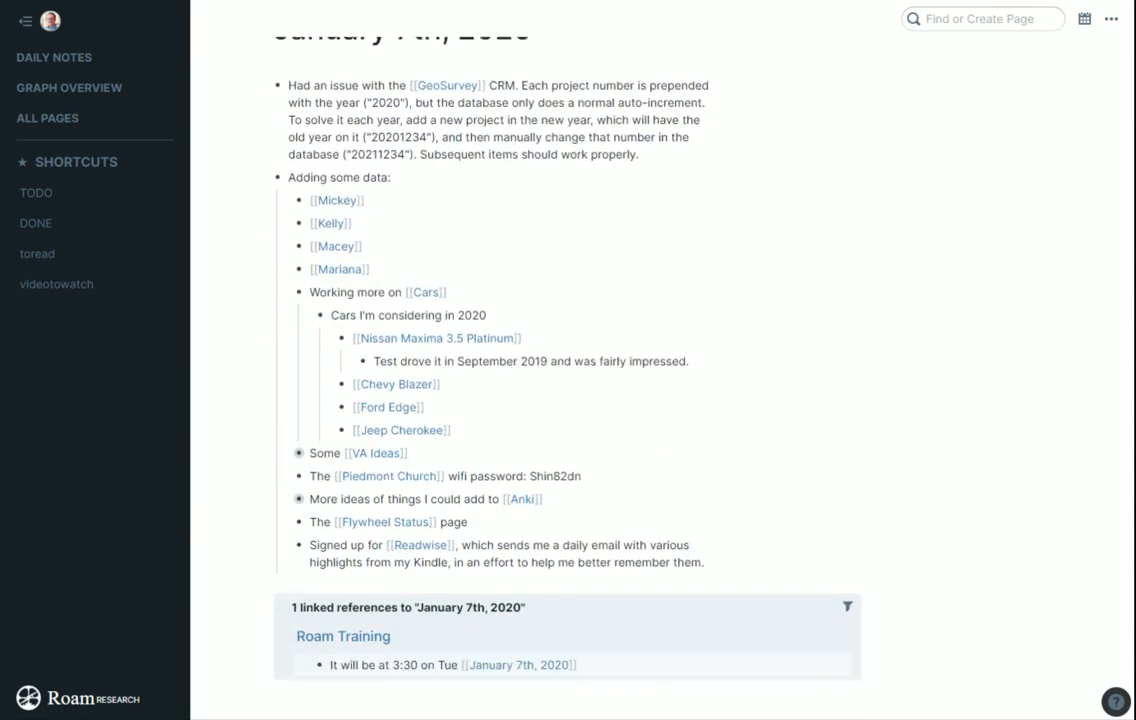
pyautogui.scroll(-3)
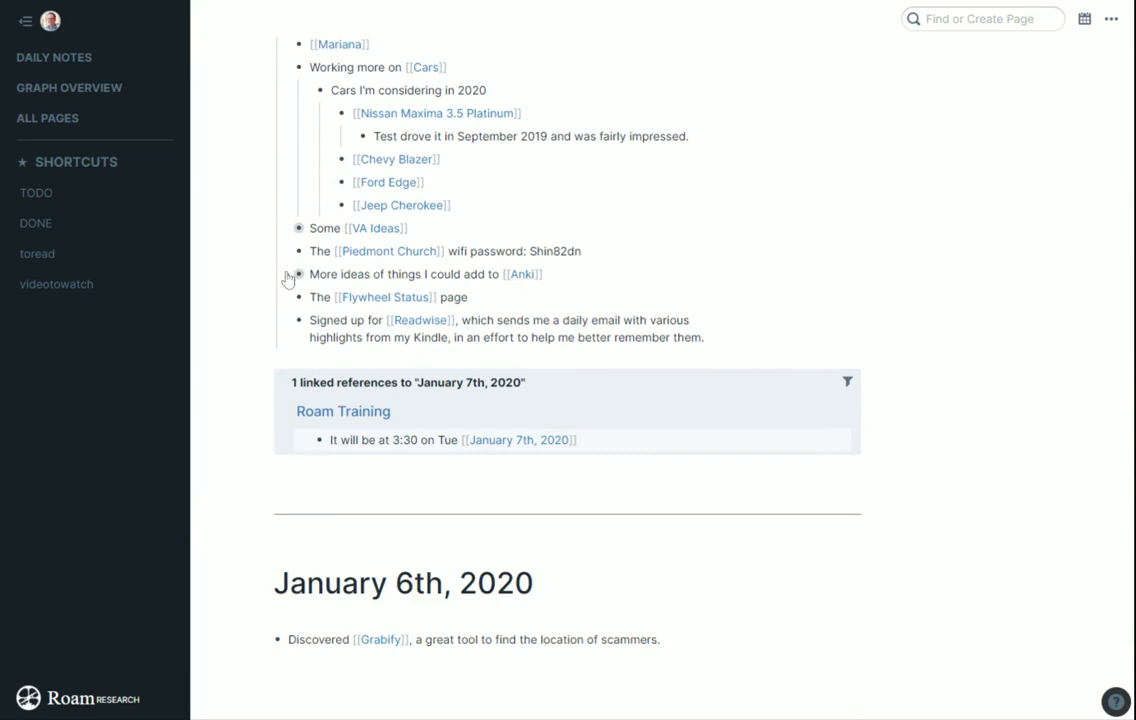
pyautogui.click(298, 274)
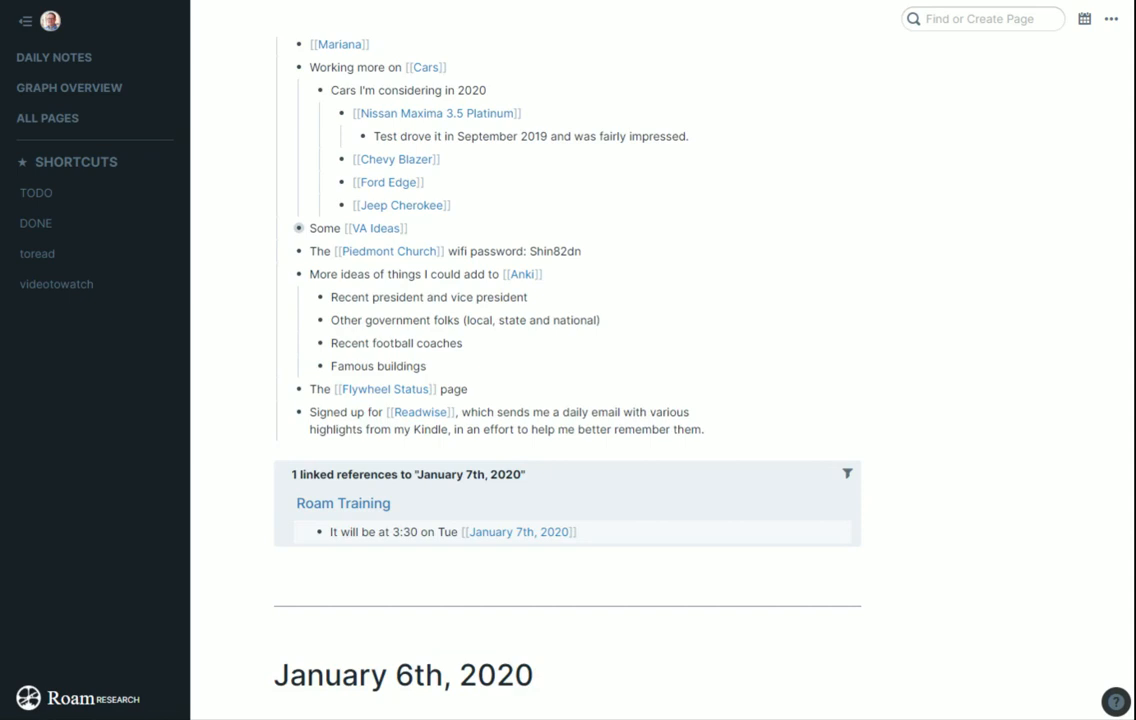
# Step: Scroll down to January 3rd and open Graph Overview
pyautogui.scroll(-3)
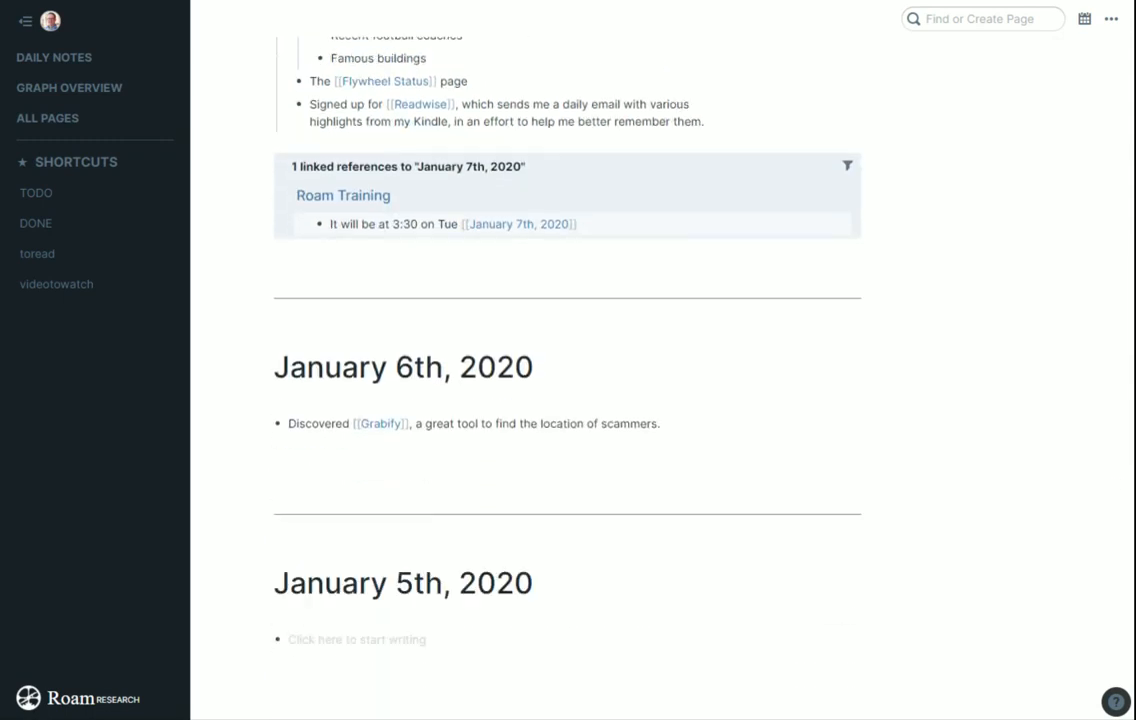
pyautogui.scroll(-3)
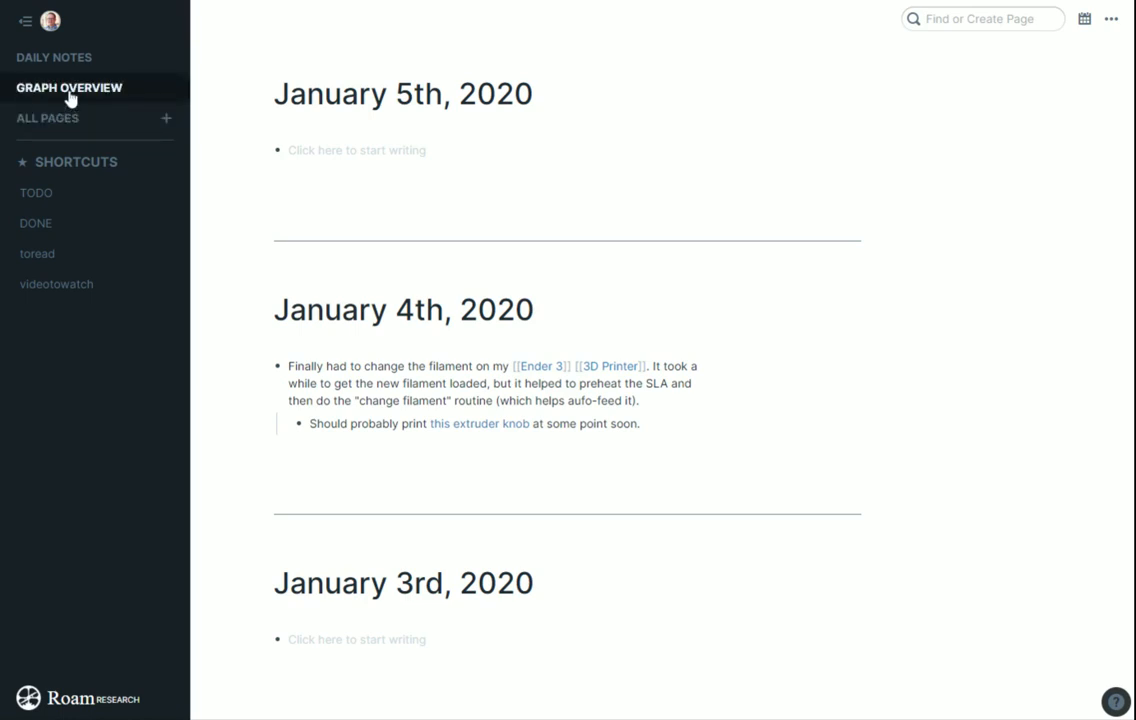
pyautogui.click(69, 87)
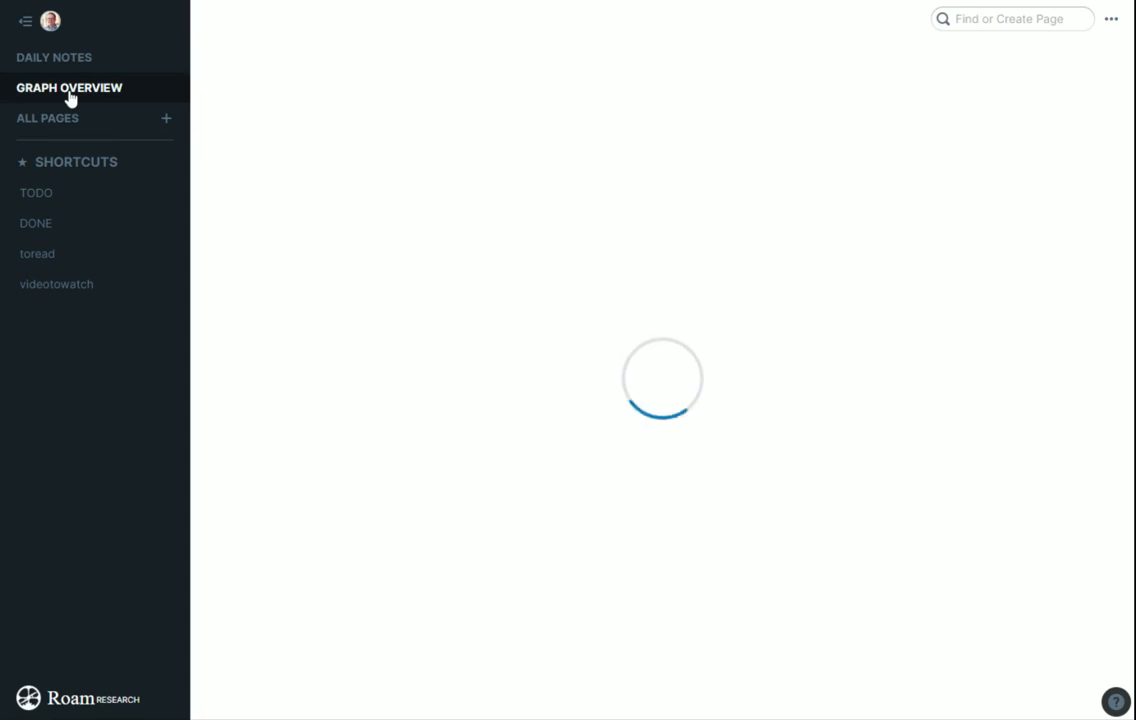